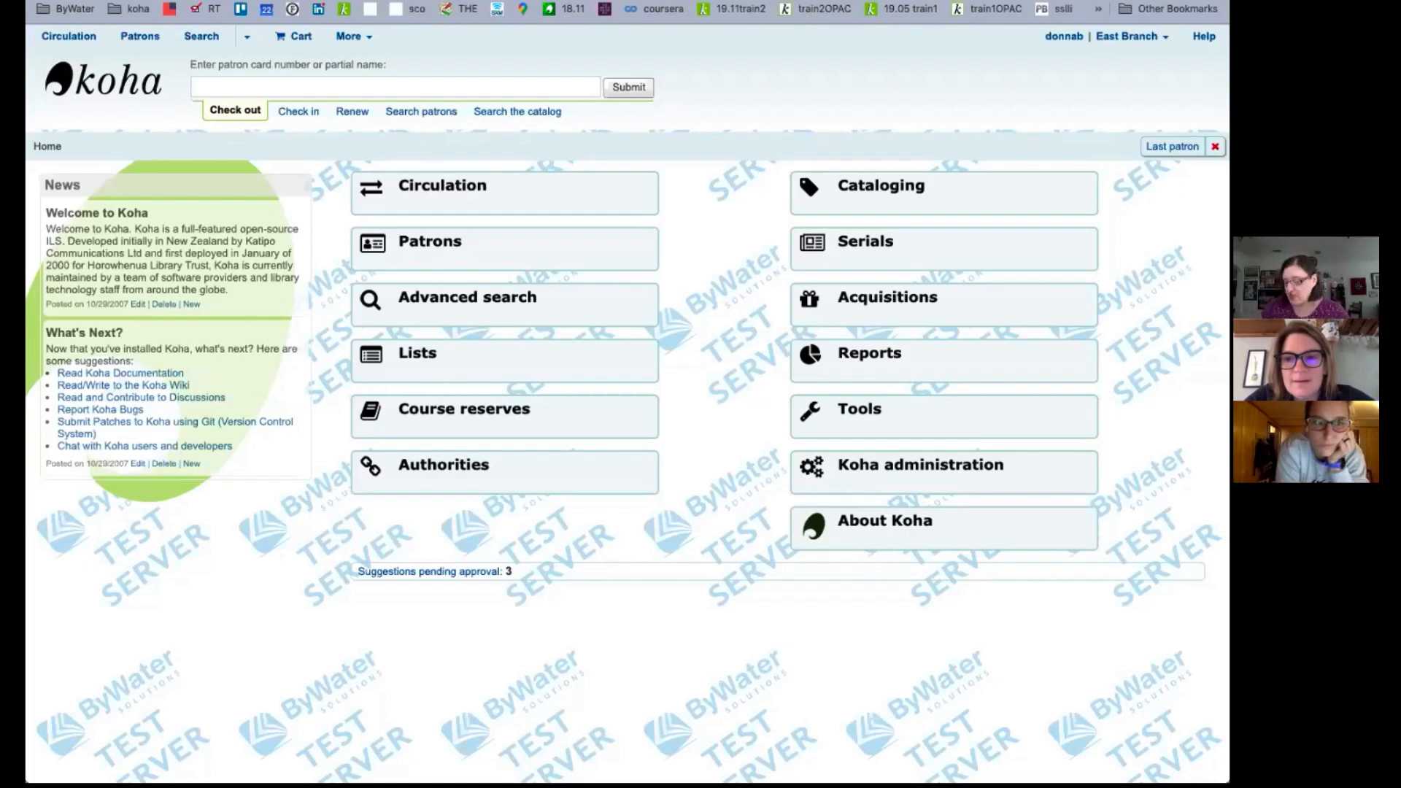
{"action": "mouse_move", "coordinate": [262, 549]}
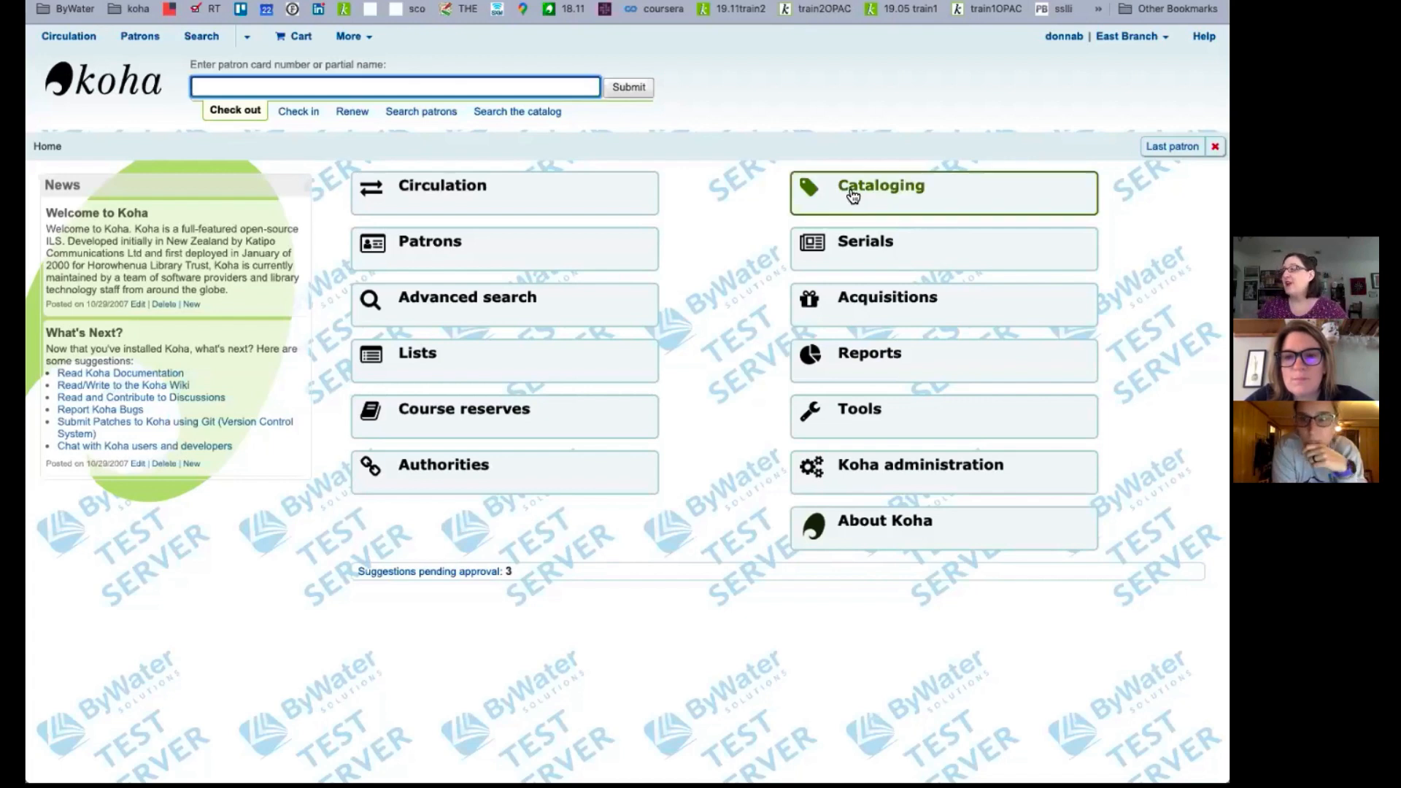
- Open the Cataloging module from the Koha staff home page
{"action": "left_click", "coordinate": [880, 185]}
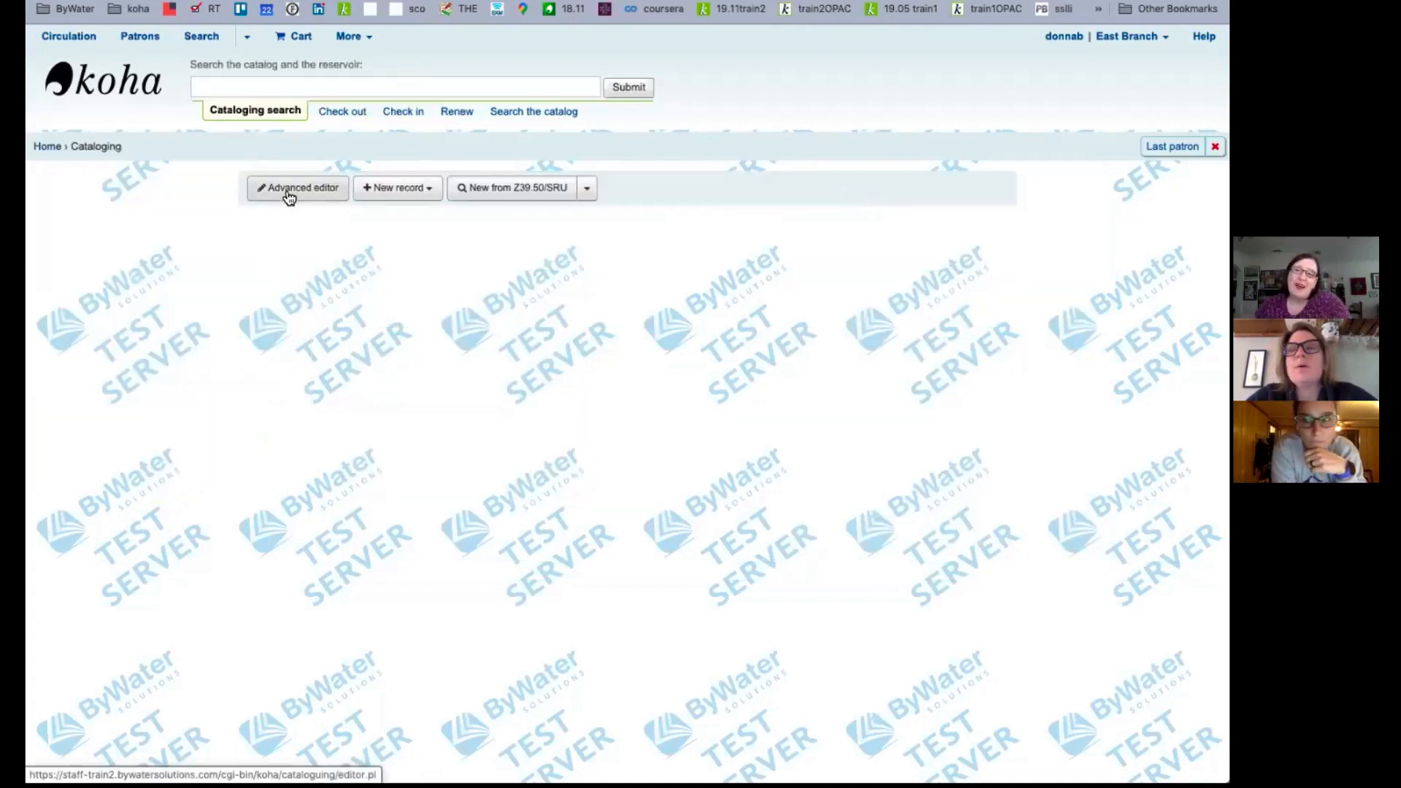
- Start a blank new record in the advanced MARC editor
{"action": "left_click", "coordinate": [297, 187]}
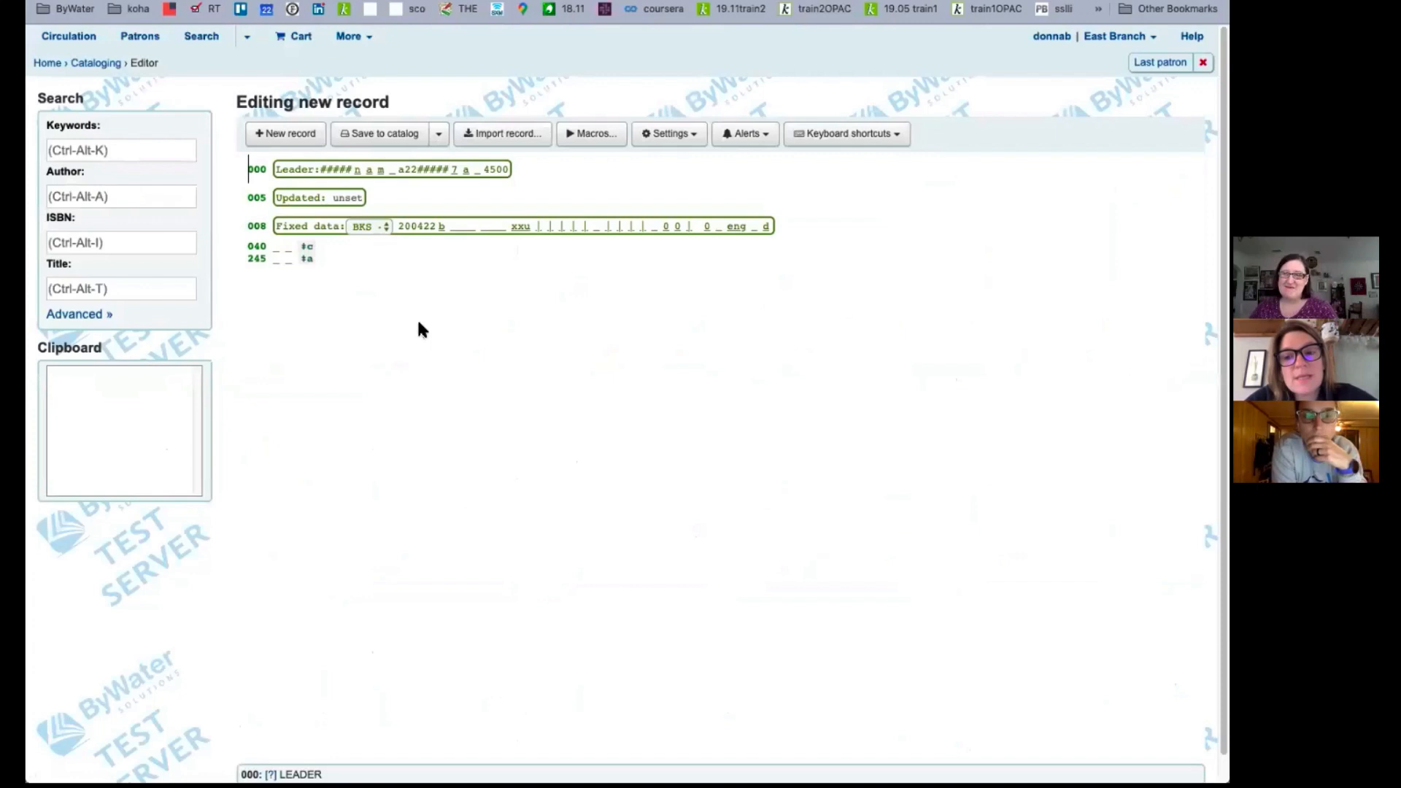
{"action": "mouse_move", "coordinate": [462, 415]}
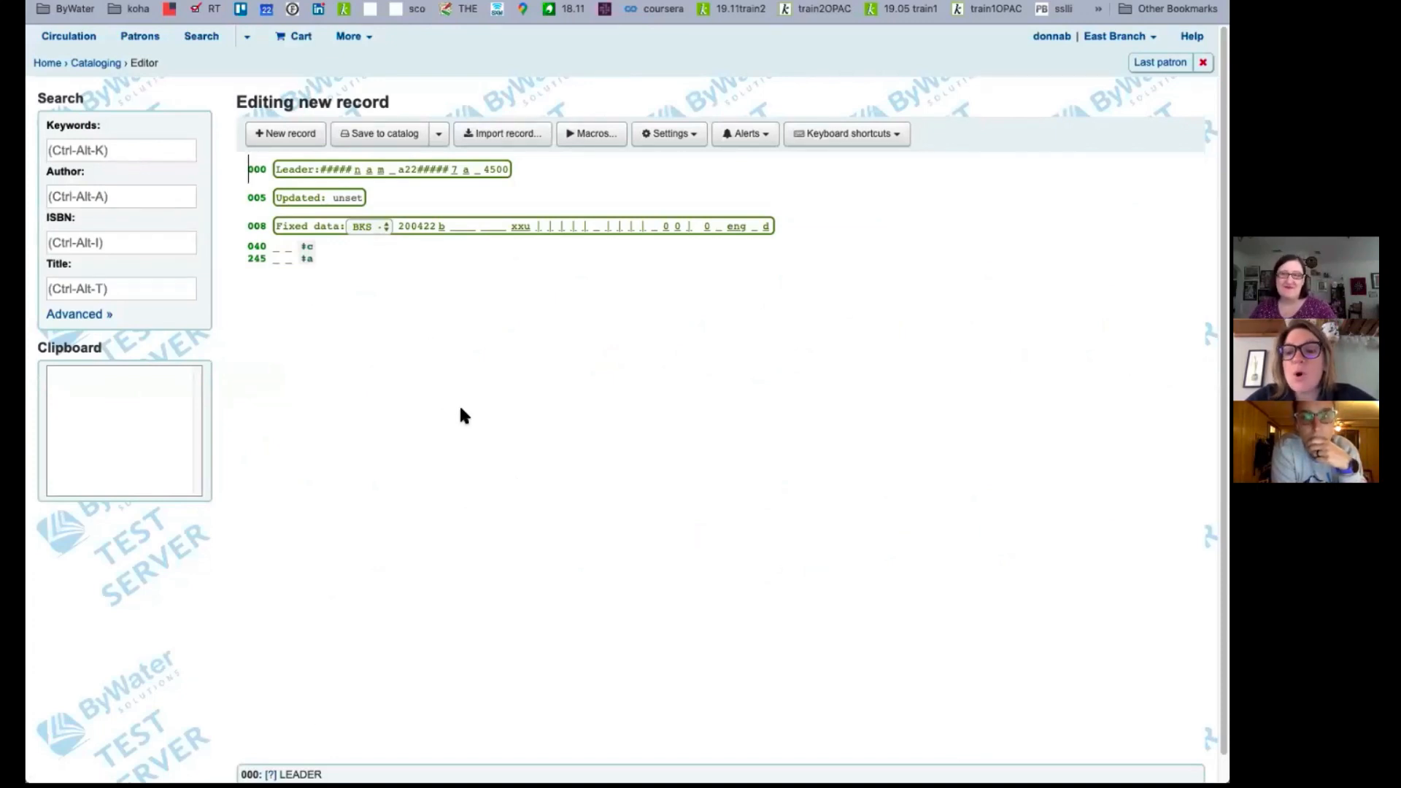
{"action": "mouse_move", "coordinate": [389, 397]}
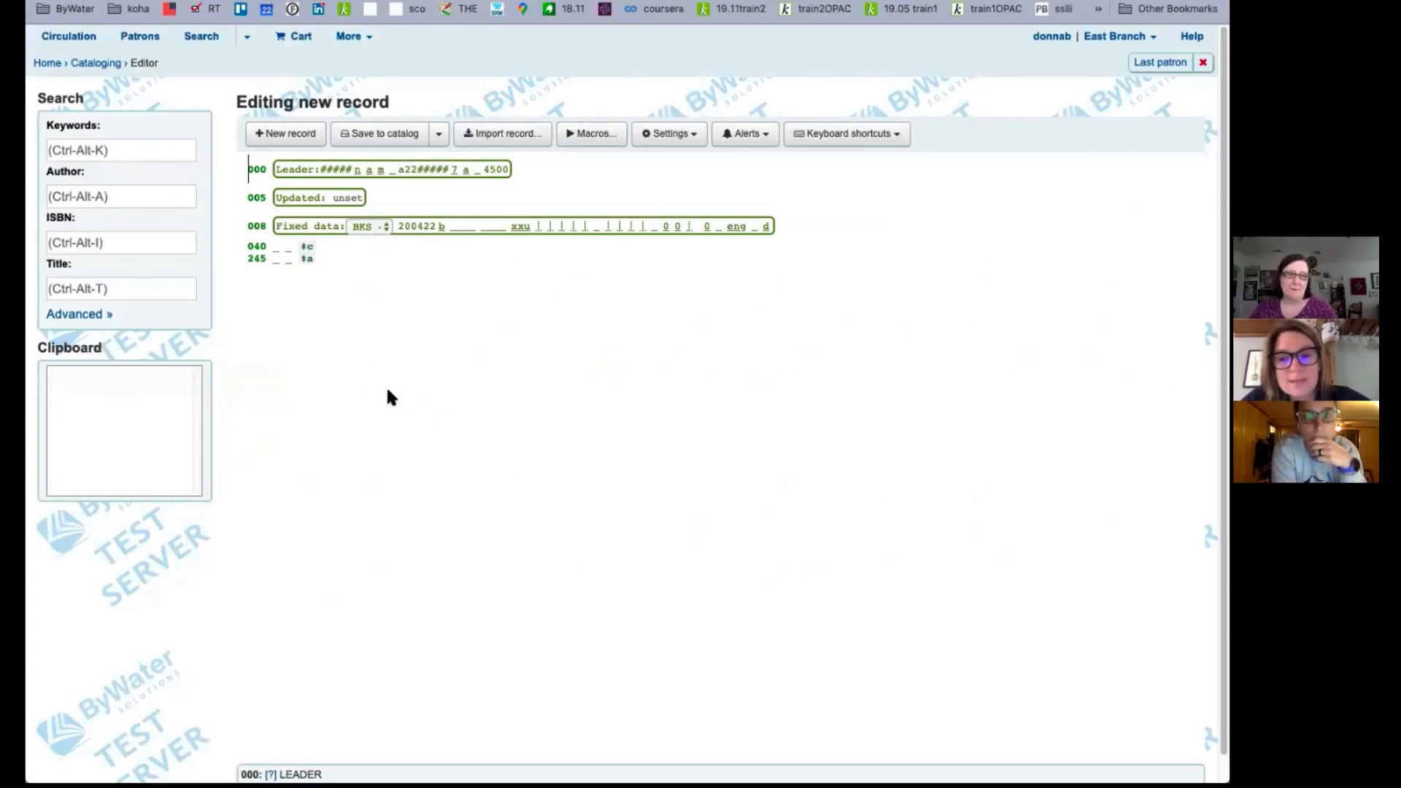
{"action": "mouse_move", "coordinate": [375, 394]}
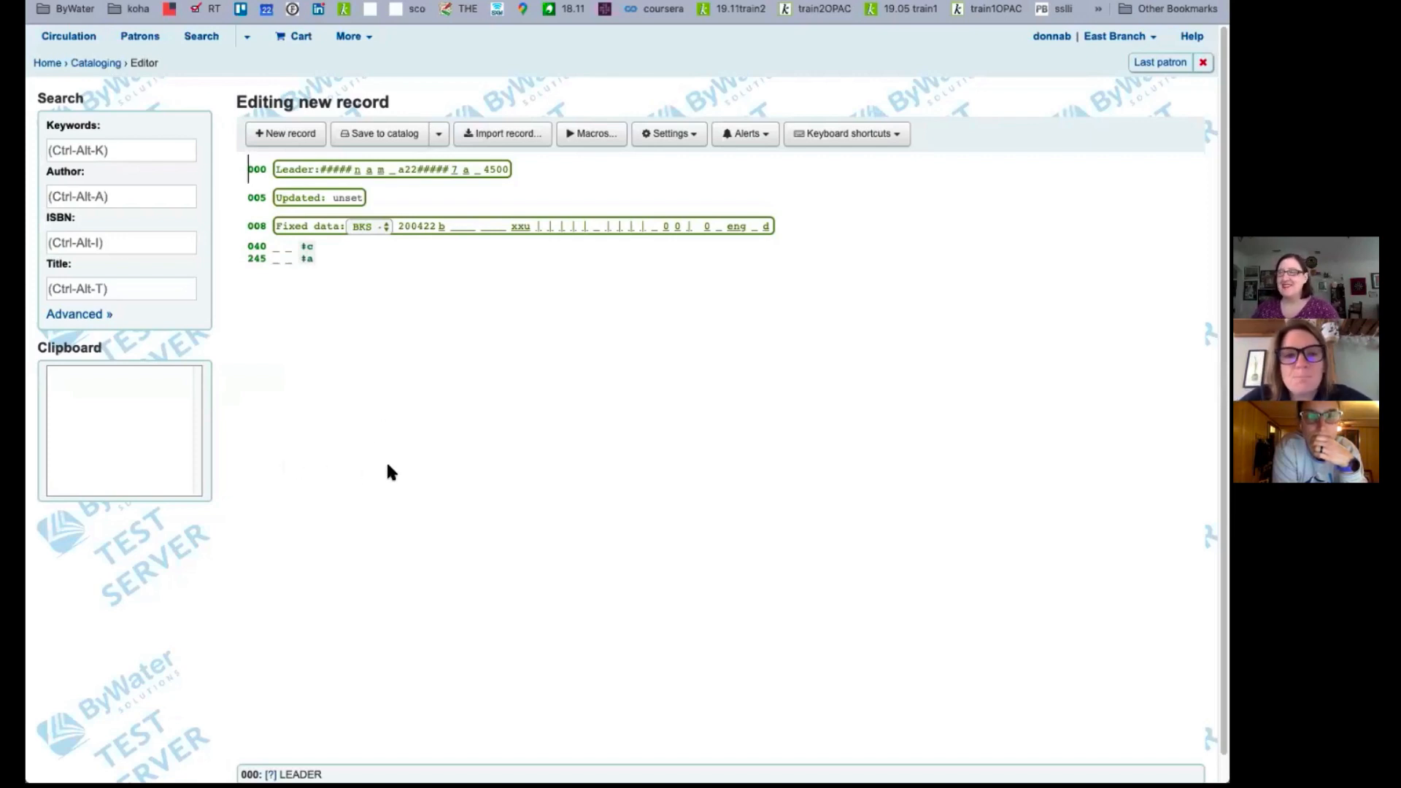
{"action": "mouse_move", "coordinate": [136, 440]}
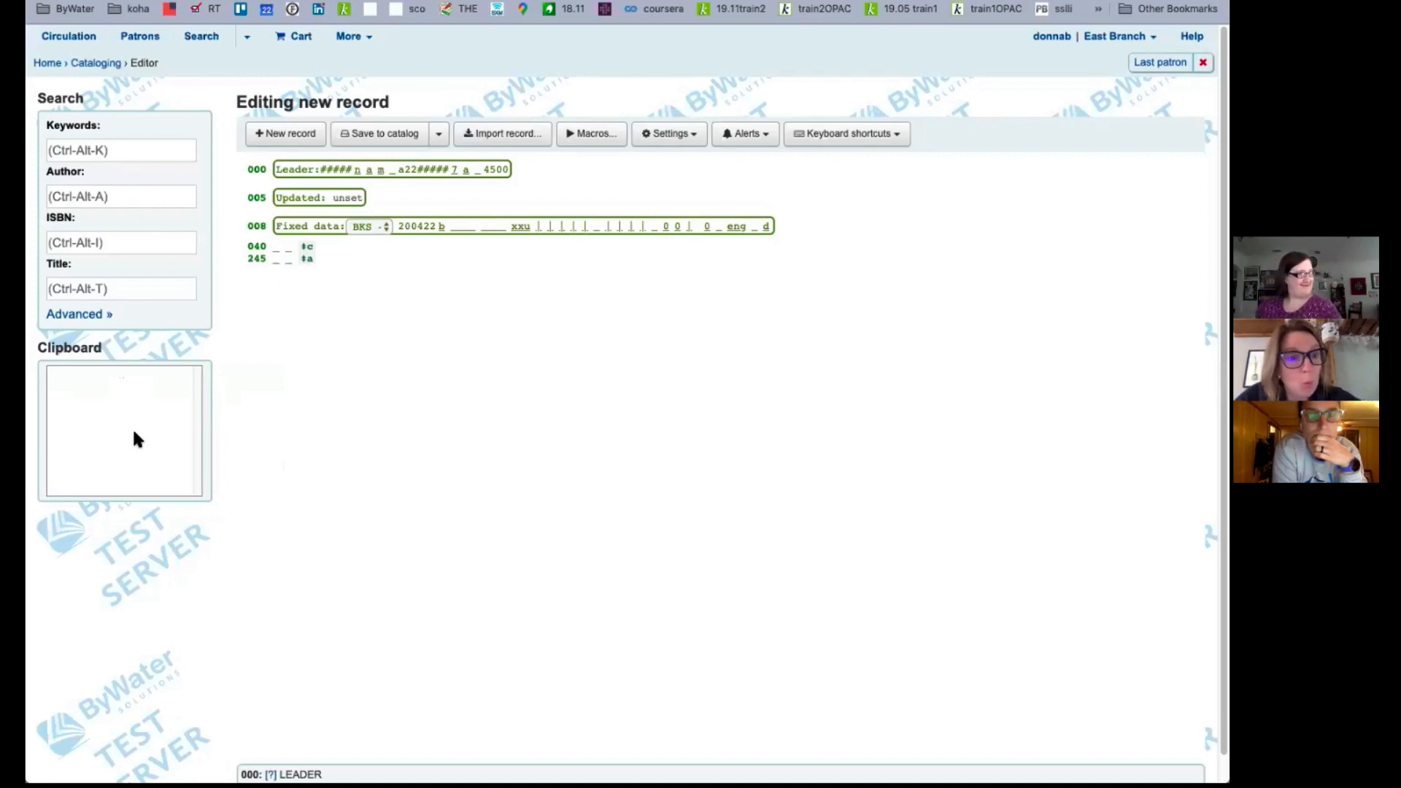
{"action": "mouse_move", "coordinate": [165, 415]}
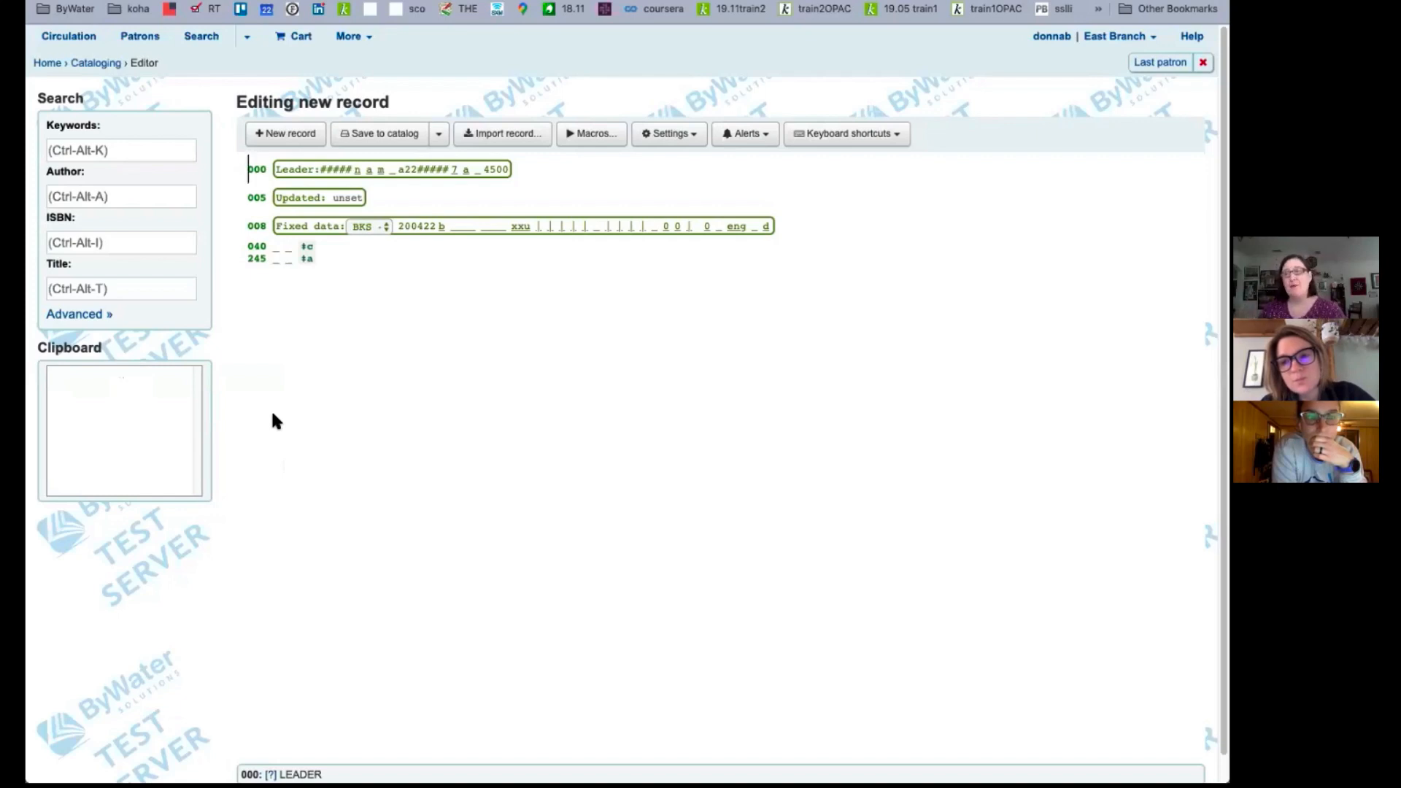
{"action": "mouse_move", "coordinate": [275, 282]}
{"action": "type", "text": " The title"}
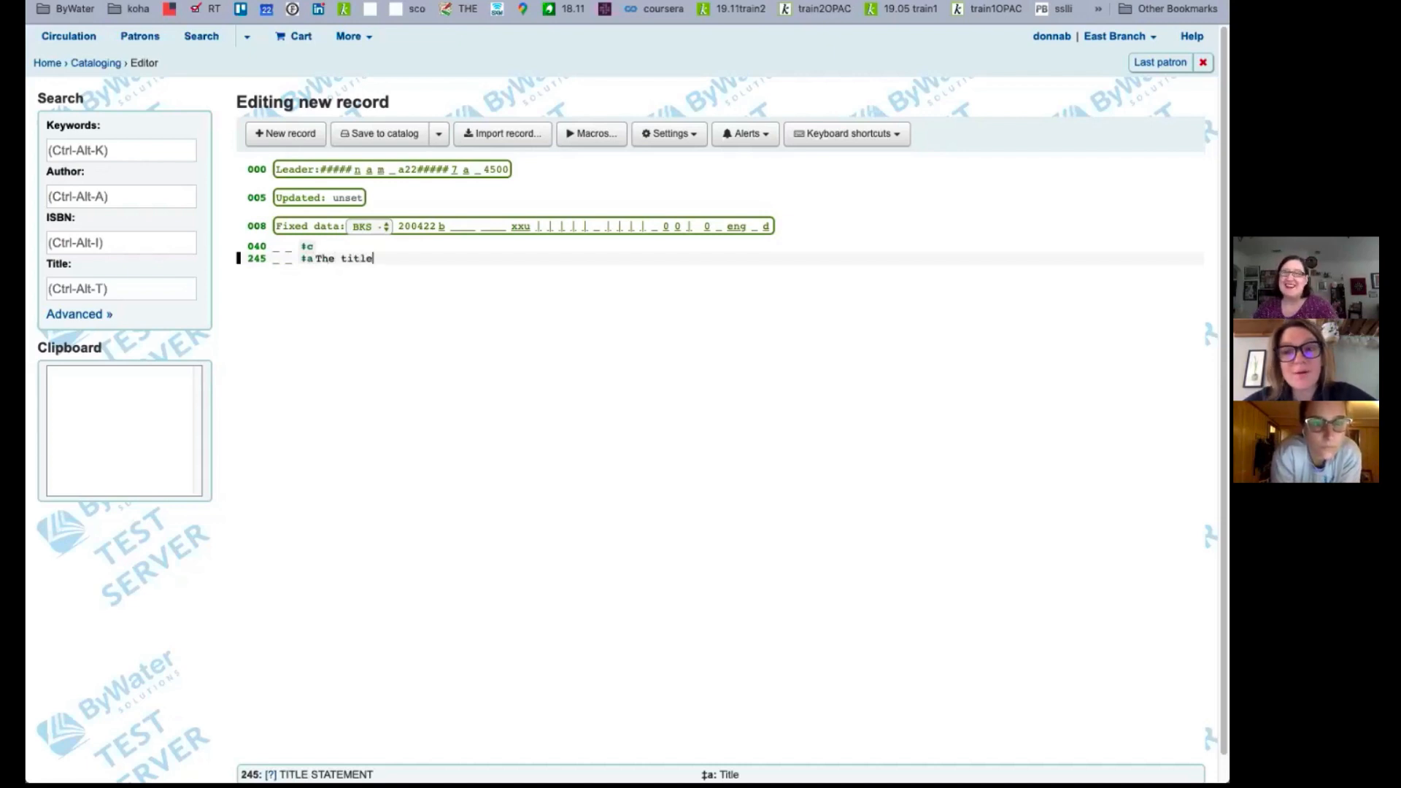
- Complete the 245 $a title as 'The title goes here'
{"action": "type", "text": "goes here"}
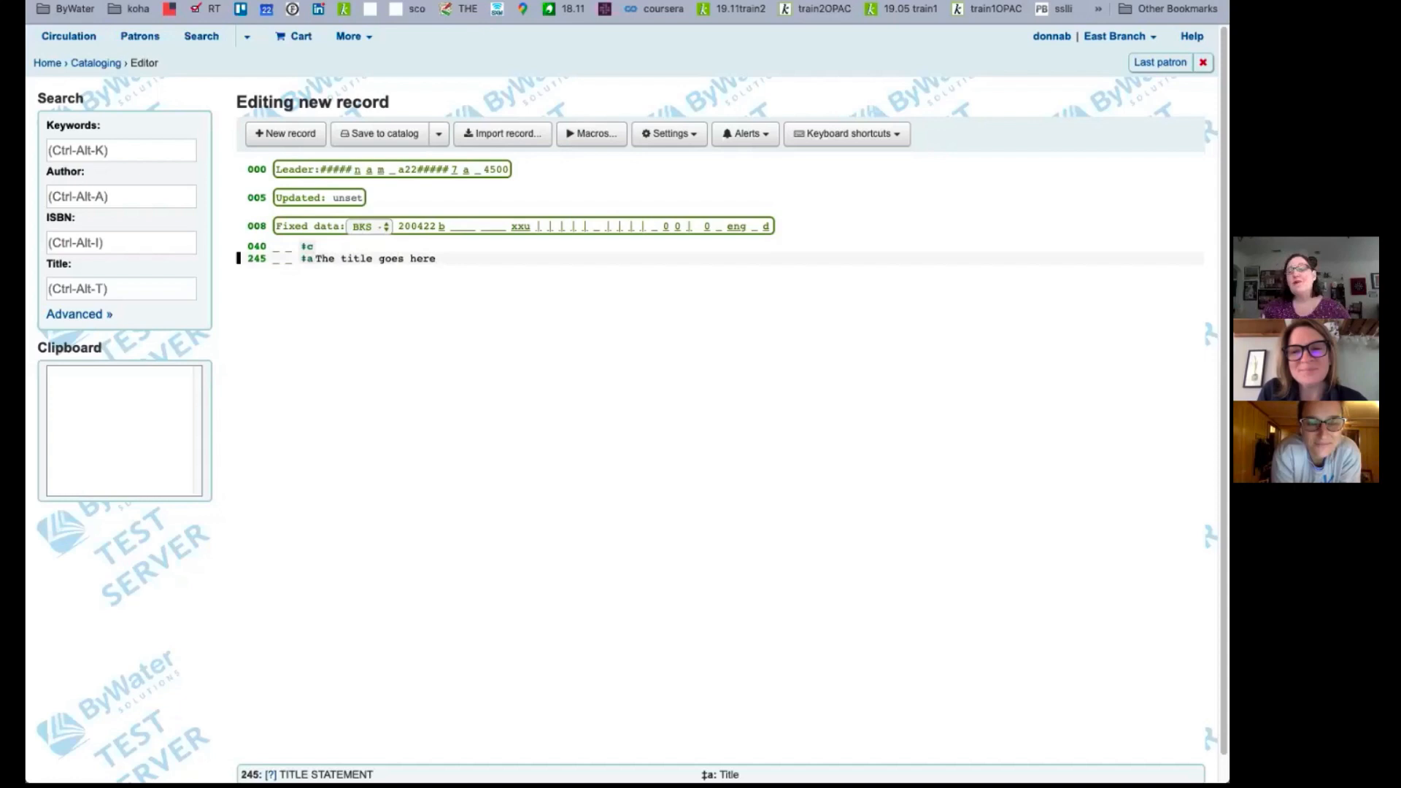
{"action": "mouse_move", "coordinate": [281, 410]}
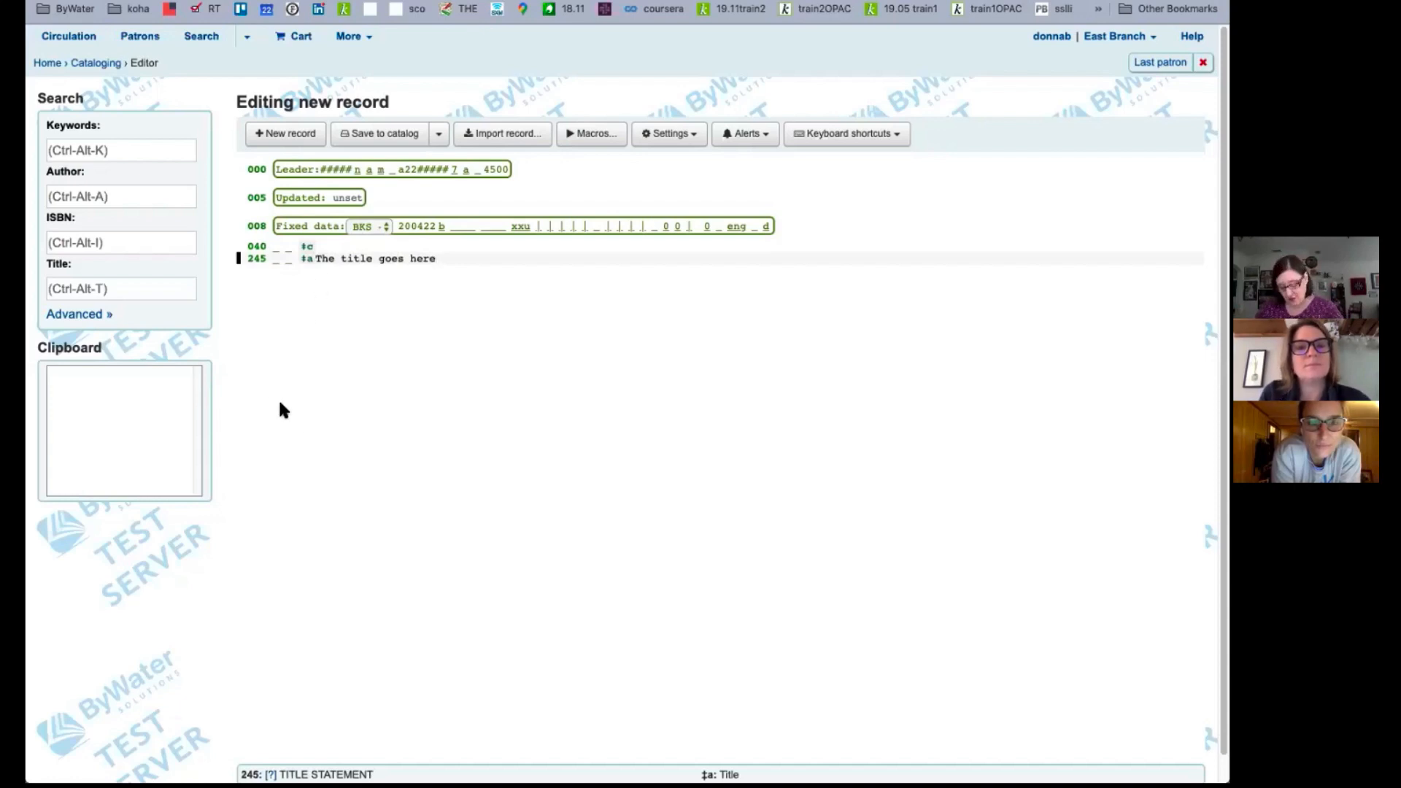
{"action": "mouse_move", "coordinate": [272, 403]}
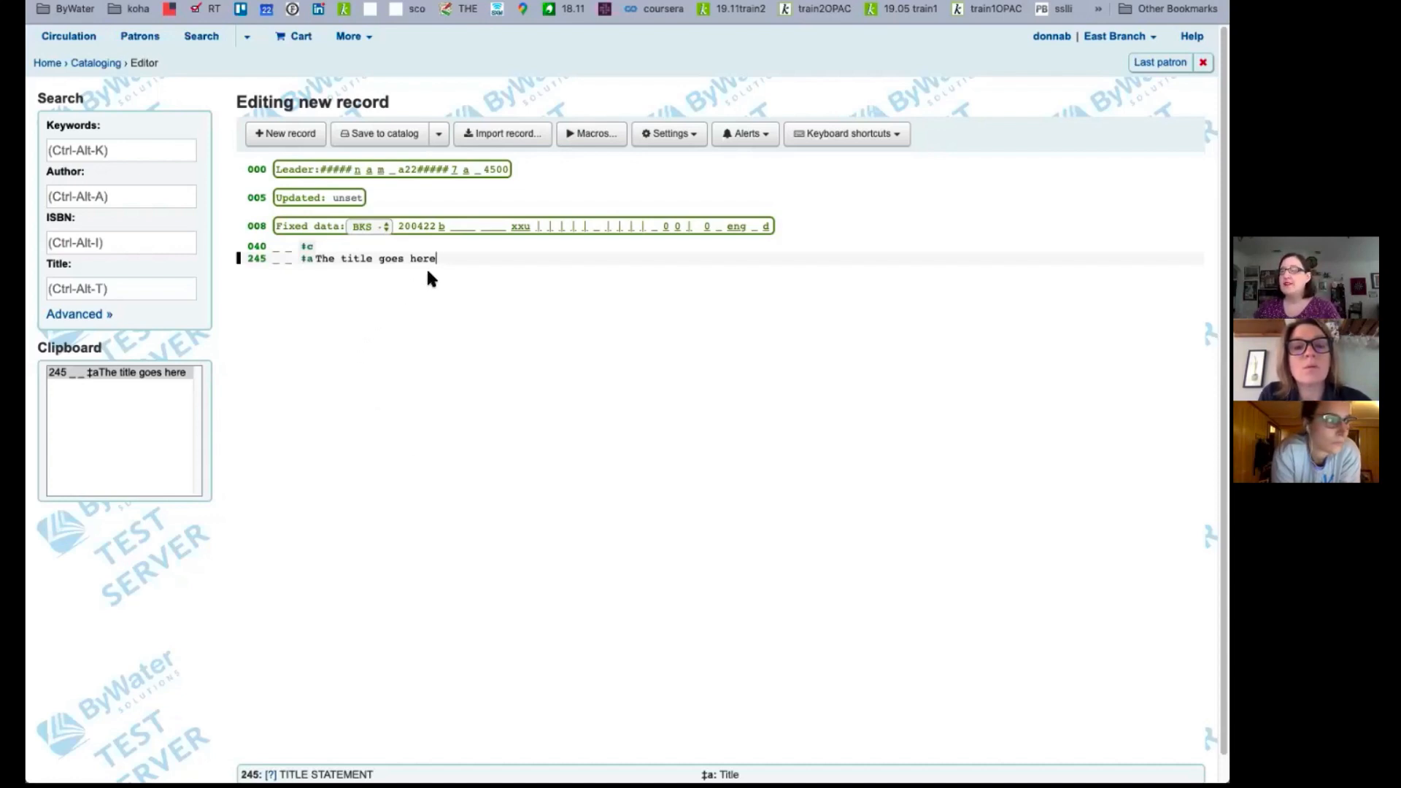
- Show the keyboard shortcuts list and add a ‡c subfield reading 'something else'
{"action": "left_click", "coordinate": [845, 133]}
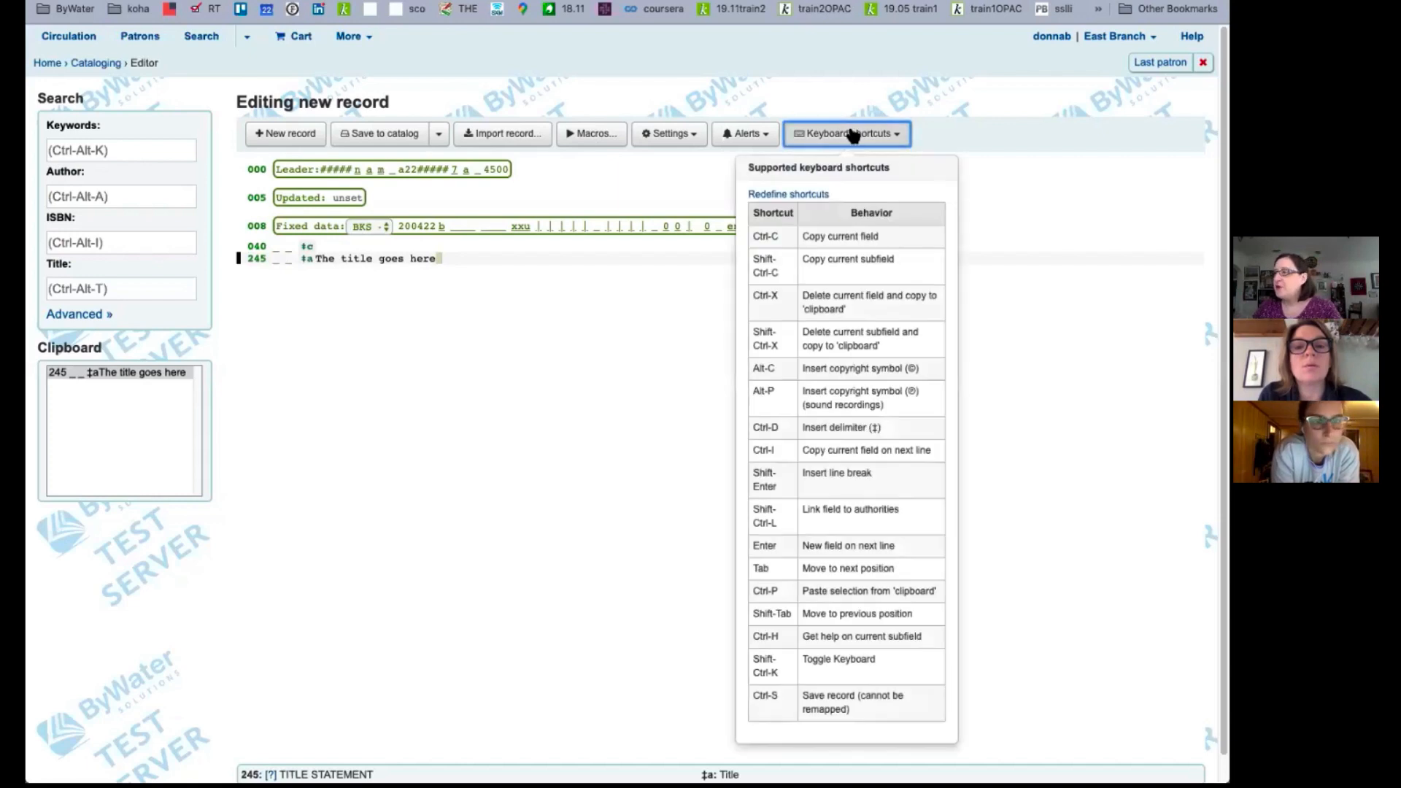
{"action": "mouse_move", "coordinate": [727, 272]}
{"action": "type", "text": " ‡c"}
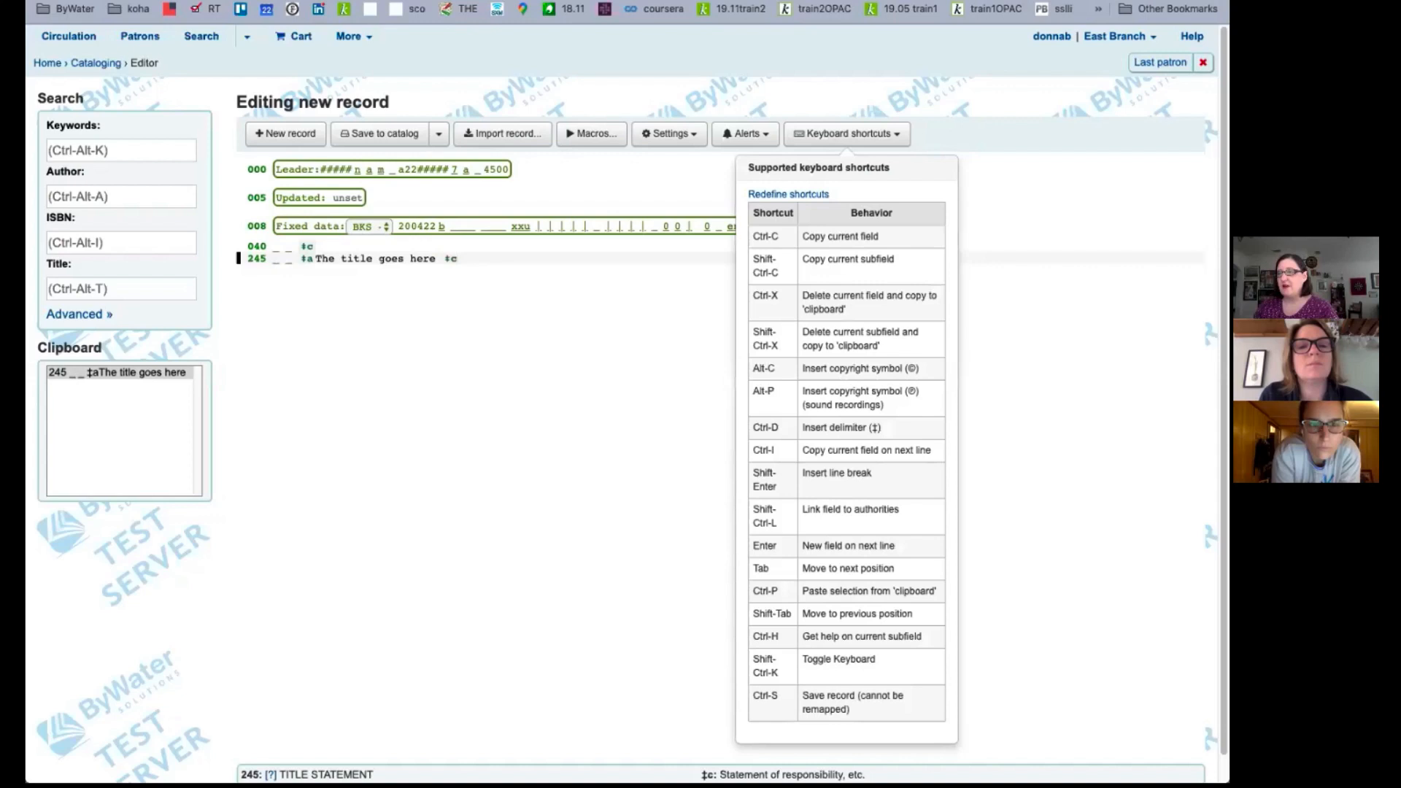
{"action": "type", "text": "something else"}
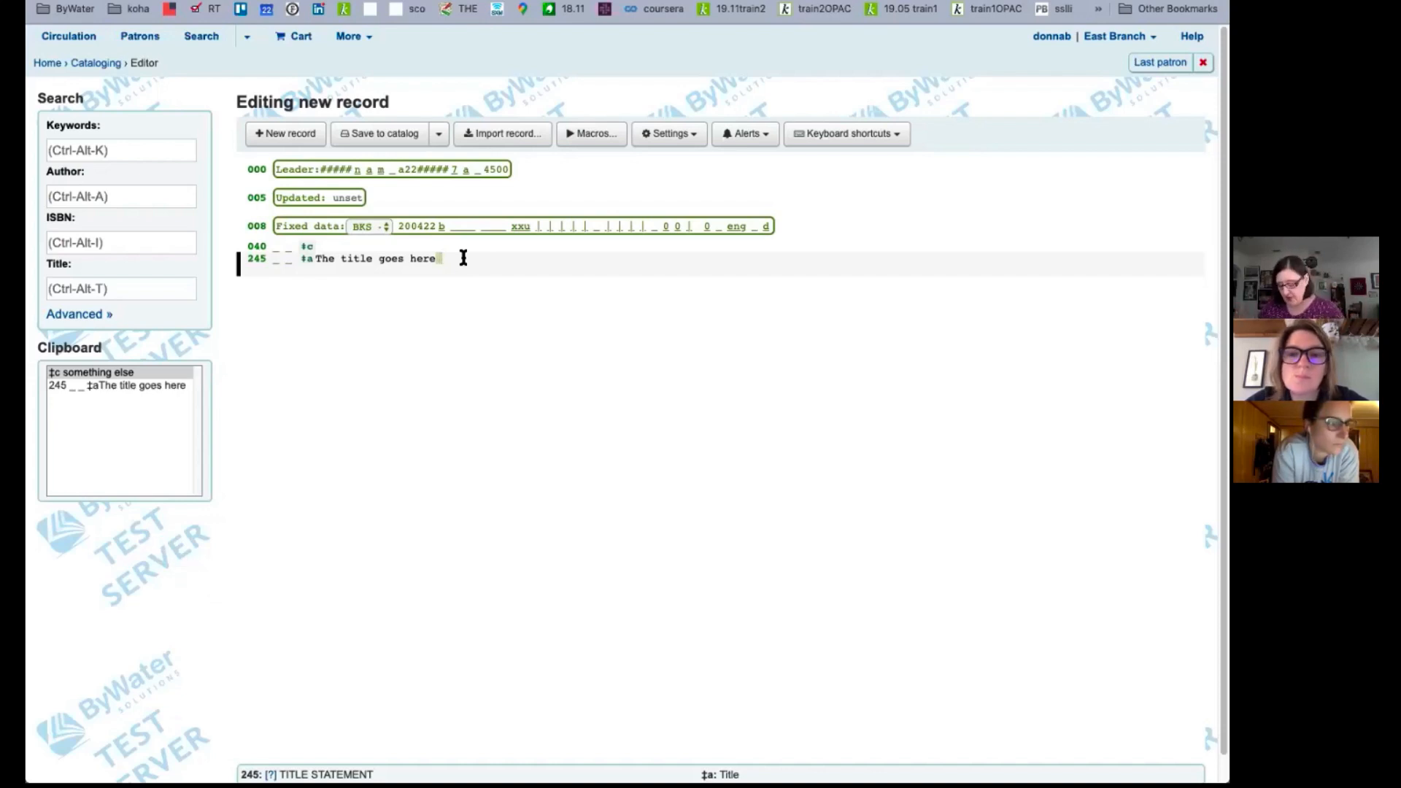
- Re-enter '‡c something else' after the title in field 245
{"action": "type", "text": "‡c something else"}
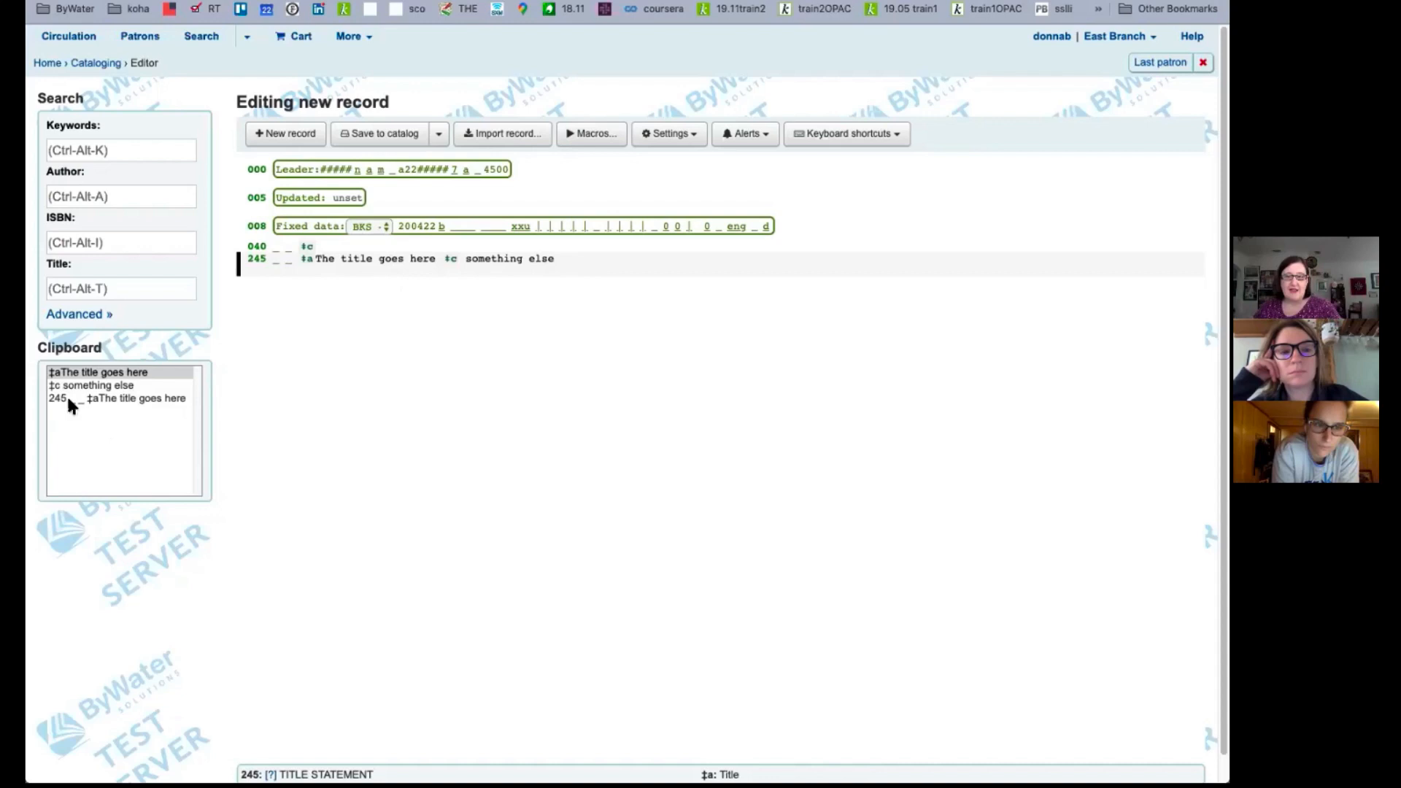
{"action": "mouse_move", "coordinate": [195, 408]}
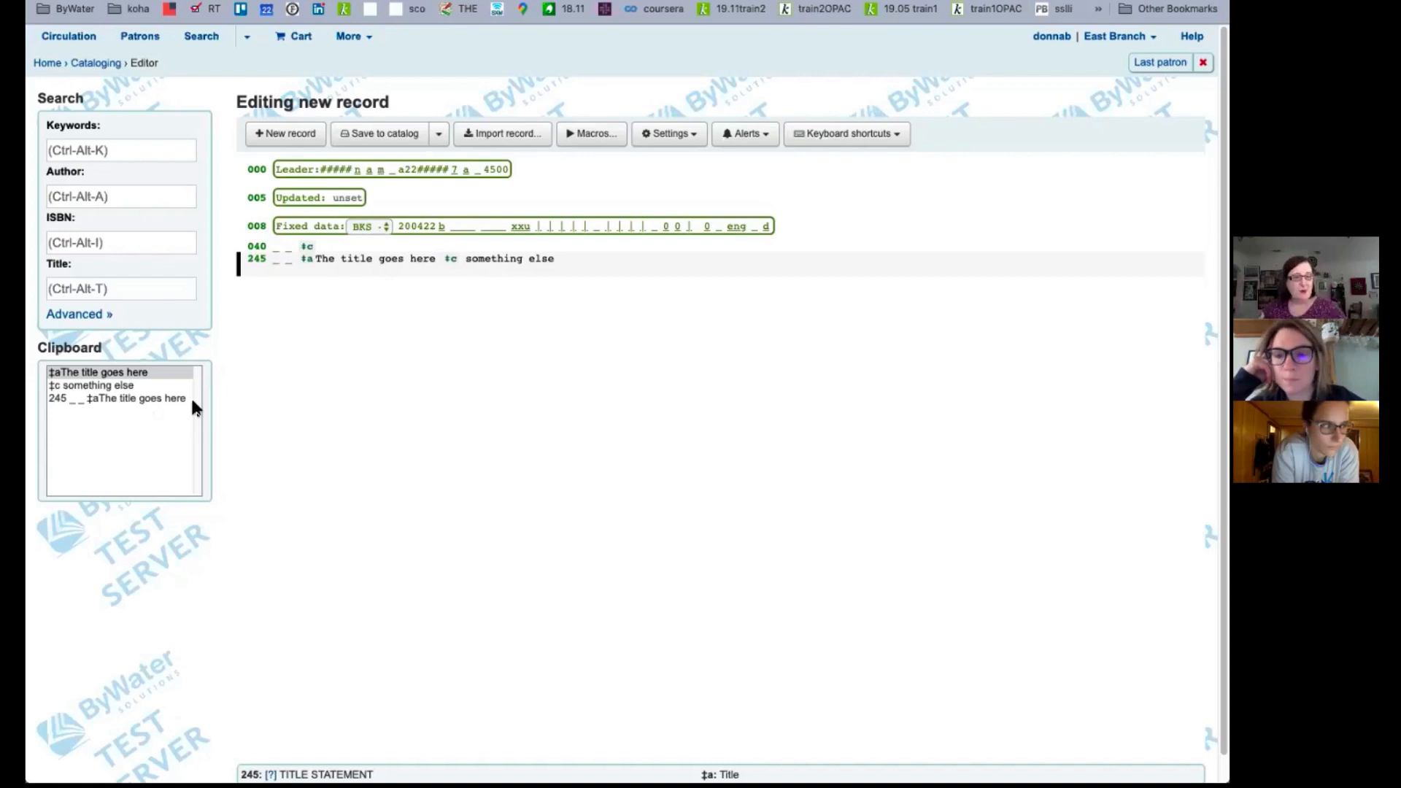
{"action": "mouse_move", "coordinate": [288, 378]}
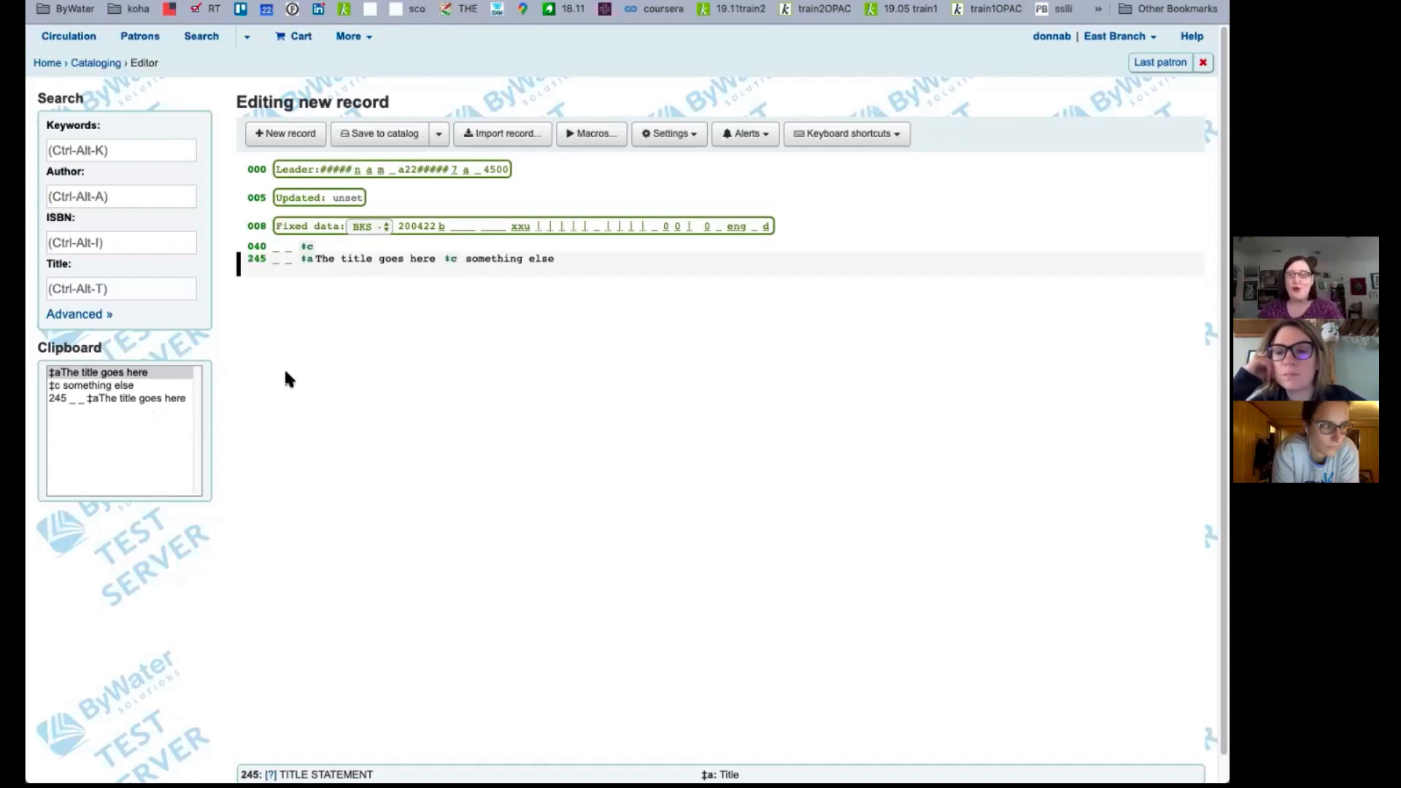
{"action": "left_click", "coordinate": [556, 258]}
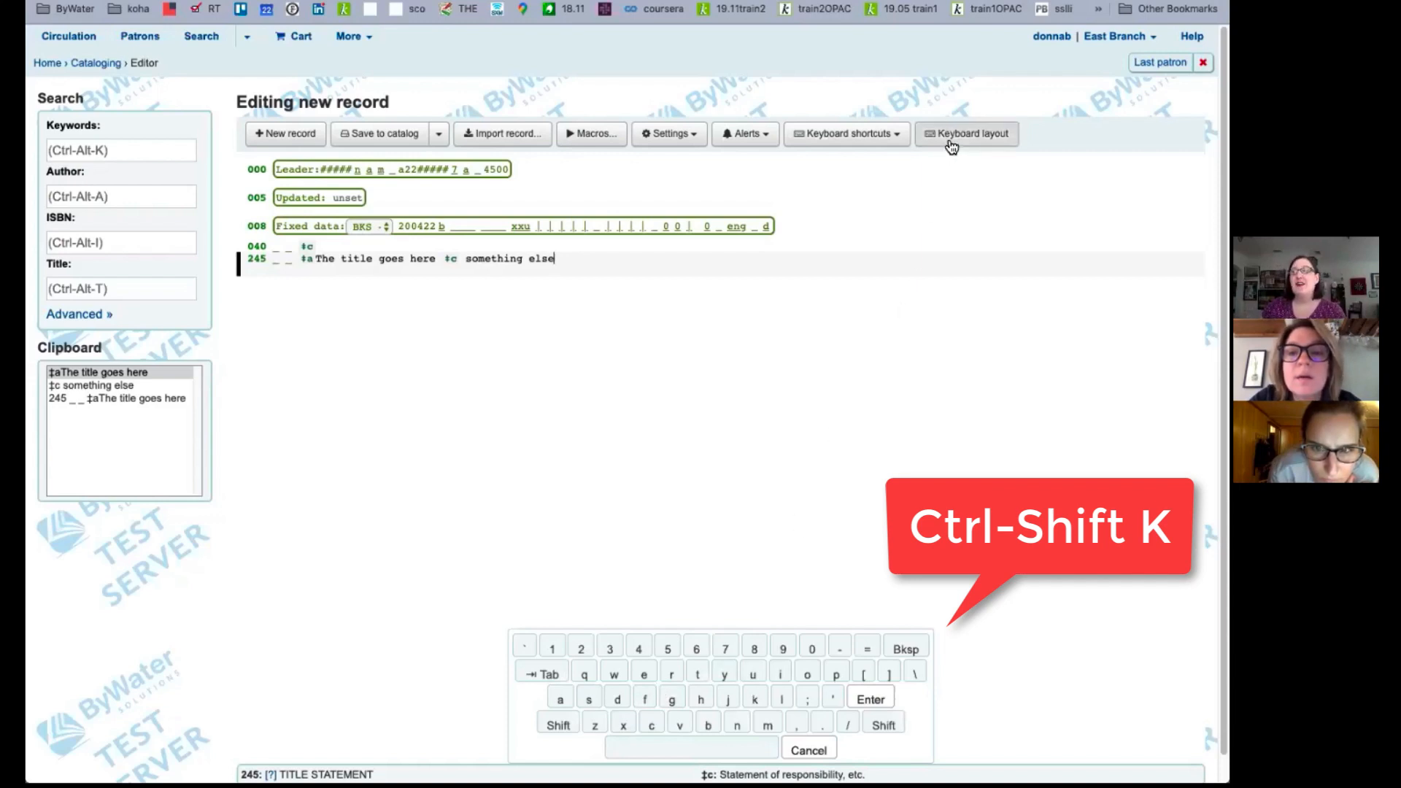
{"action": "mouse_move", "coordinate": [966, 132]}
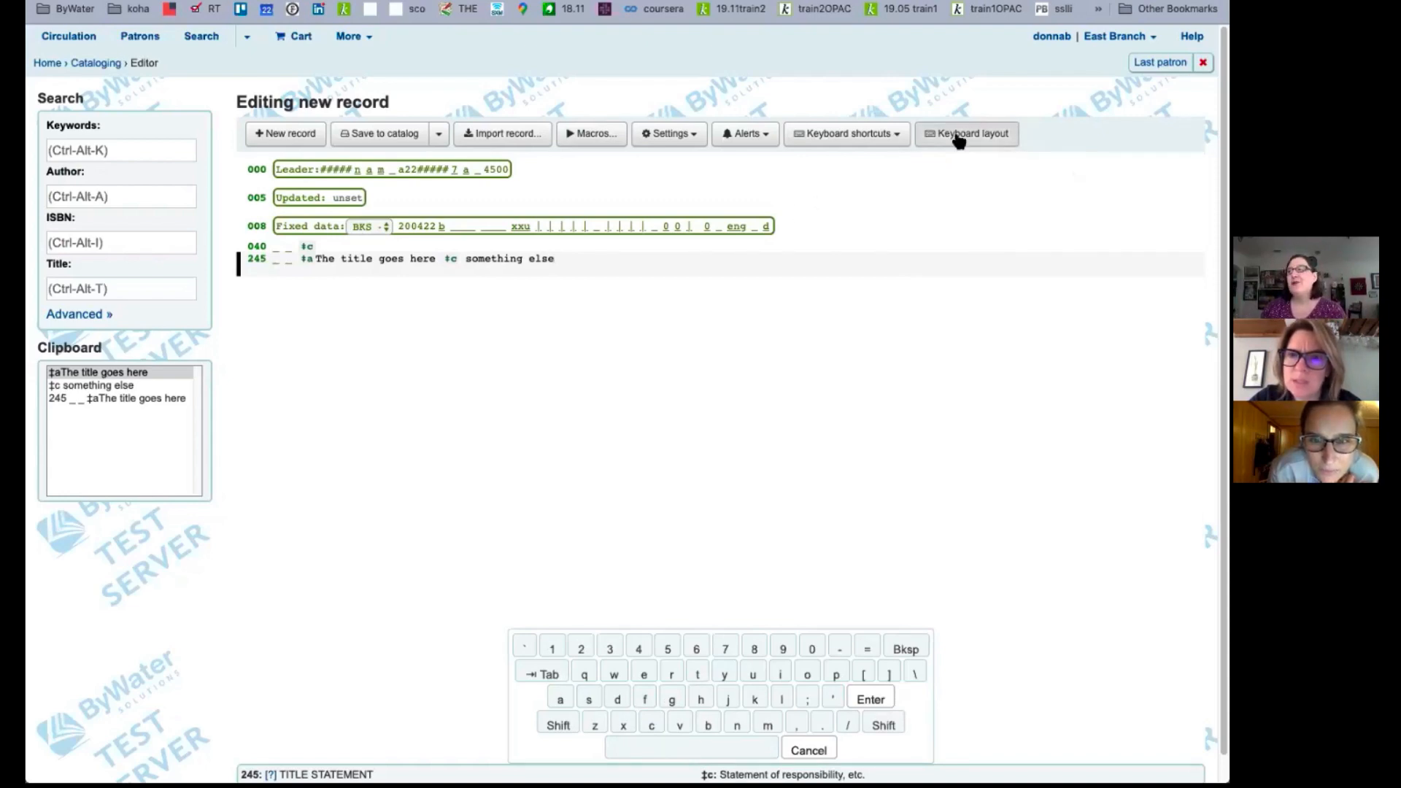
- Open the virtual keyboard's layout chooser listing language layouts
{"action": "left_click", "coordinate": [967, 133]}
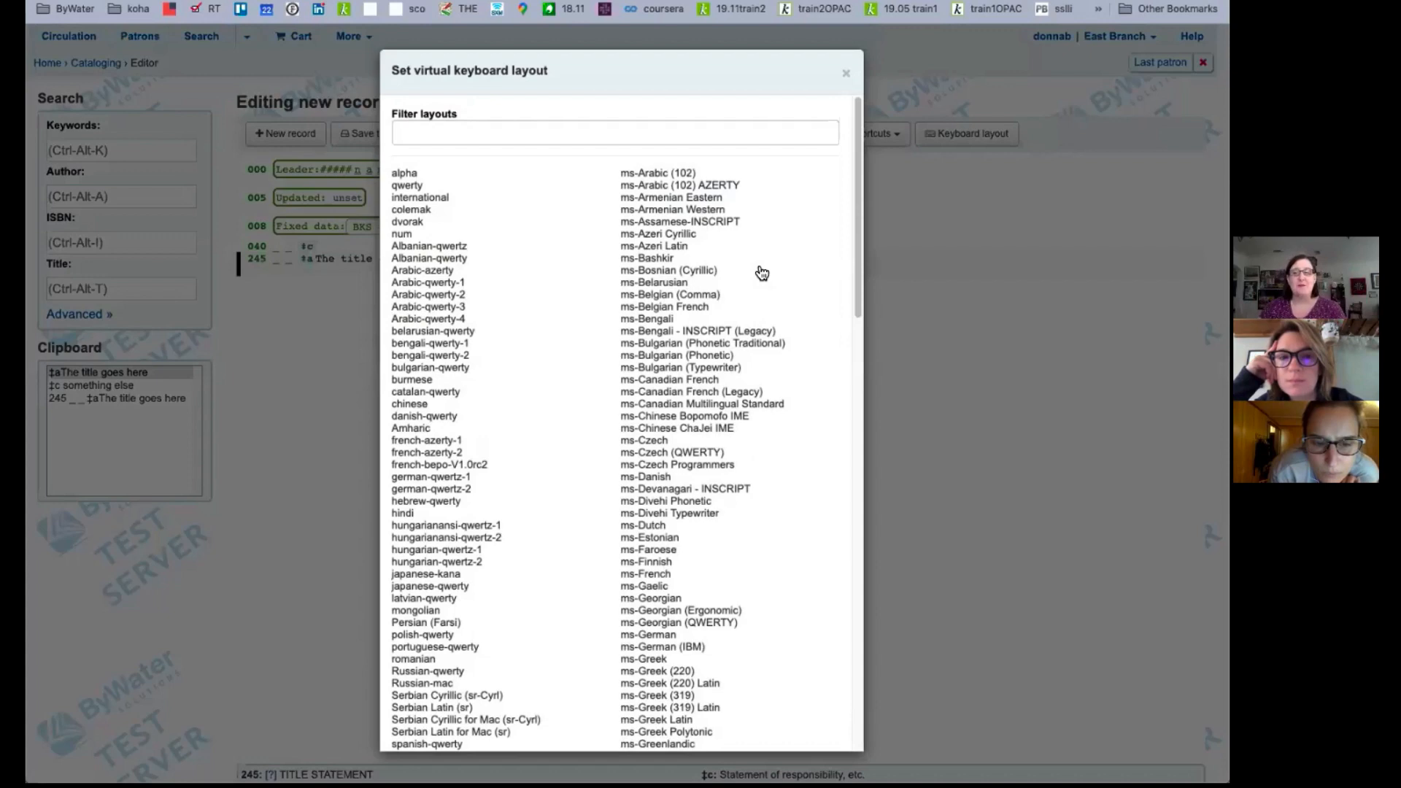
{"action": "mouse_move", "coordinate": [426, 377]}
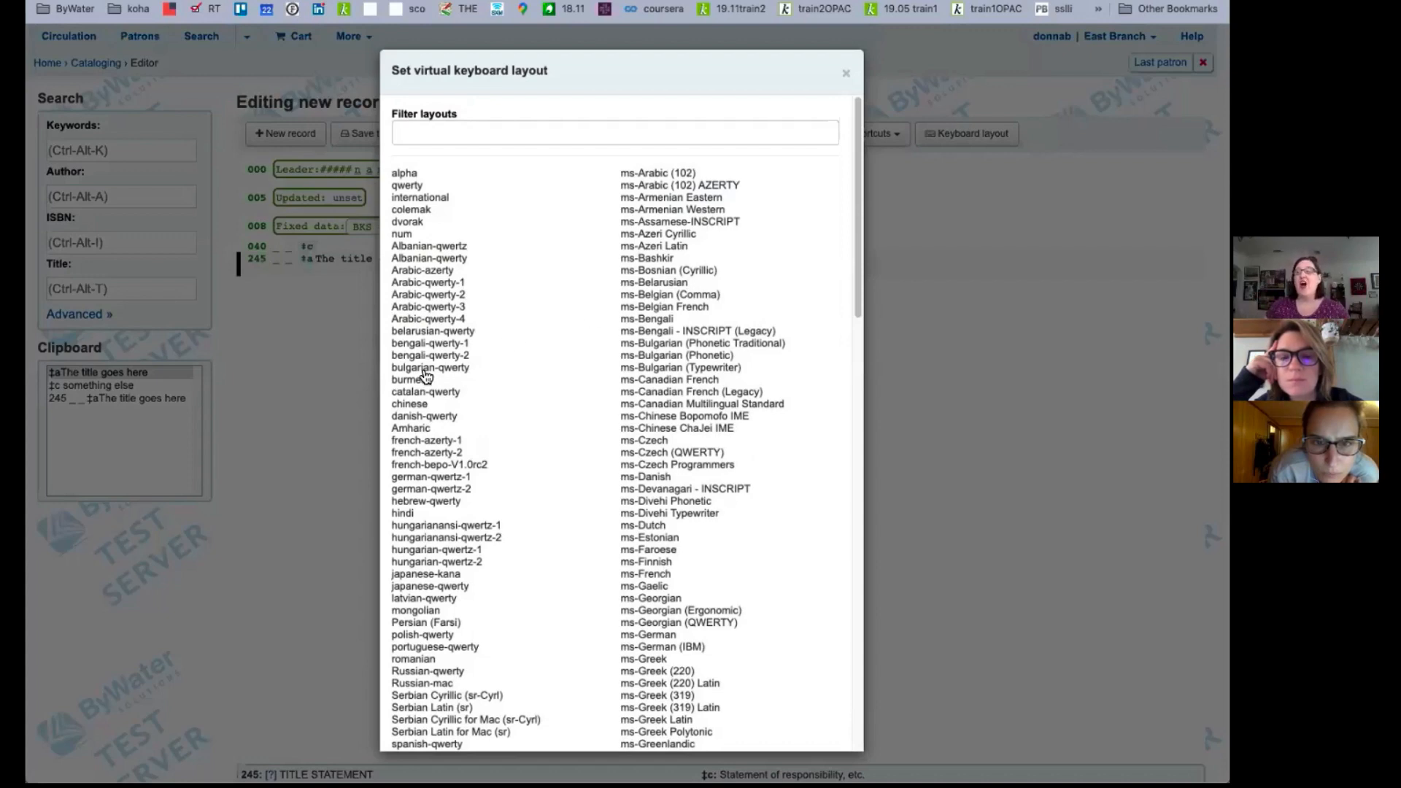
{"action": "scroll", "scroll_direction": "down", "scroll_amount": 3}
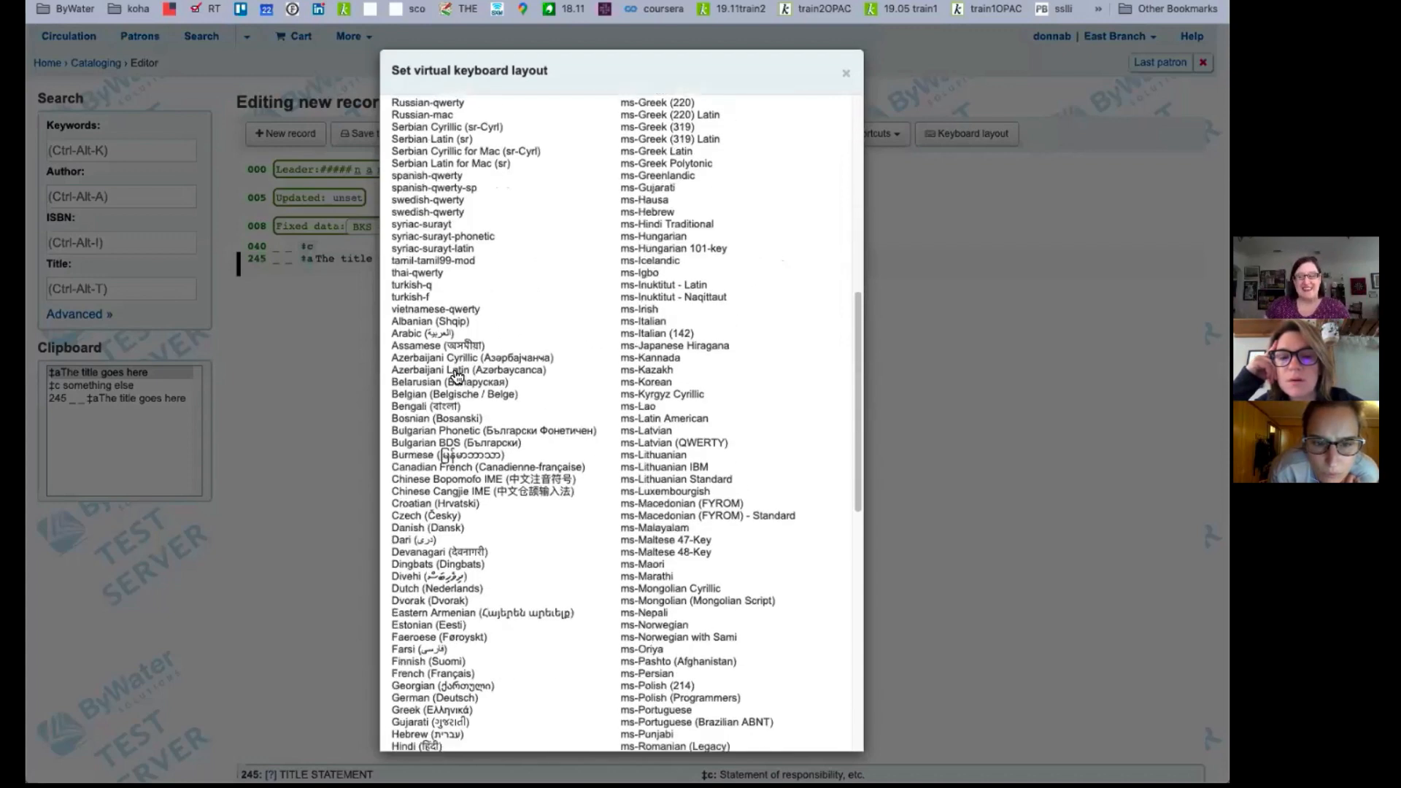
{"action": "scroll", "scroll_direction": "down", "scroll_amount": 3}
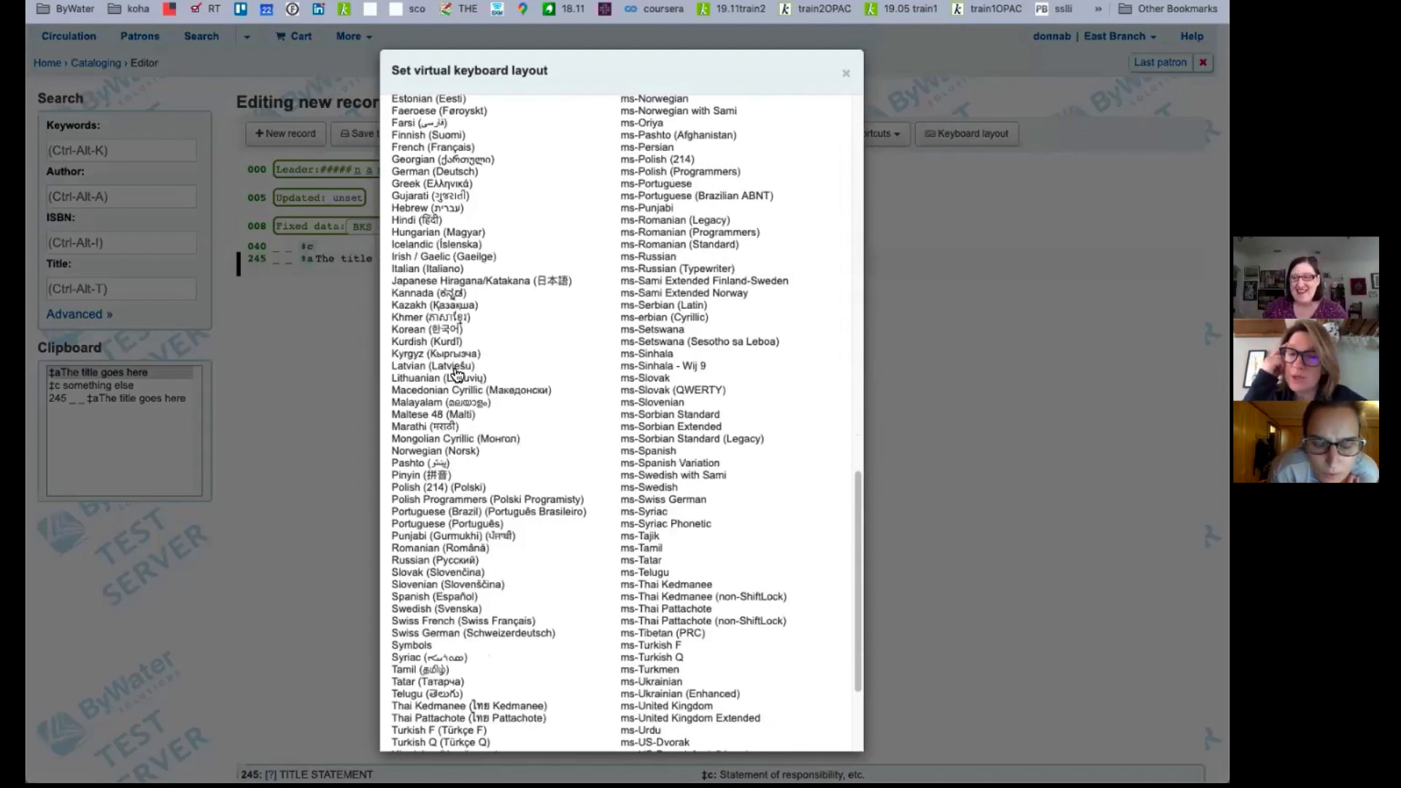
{"action": "scroll", "scroll_direction": "down", "scroll_amount": 3}
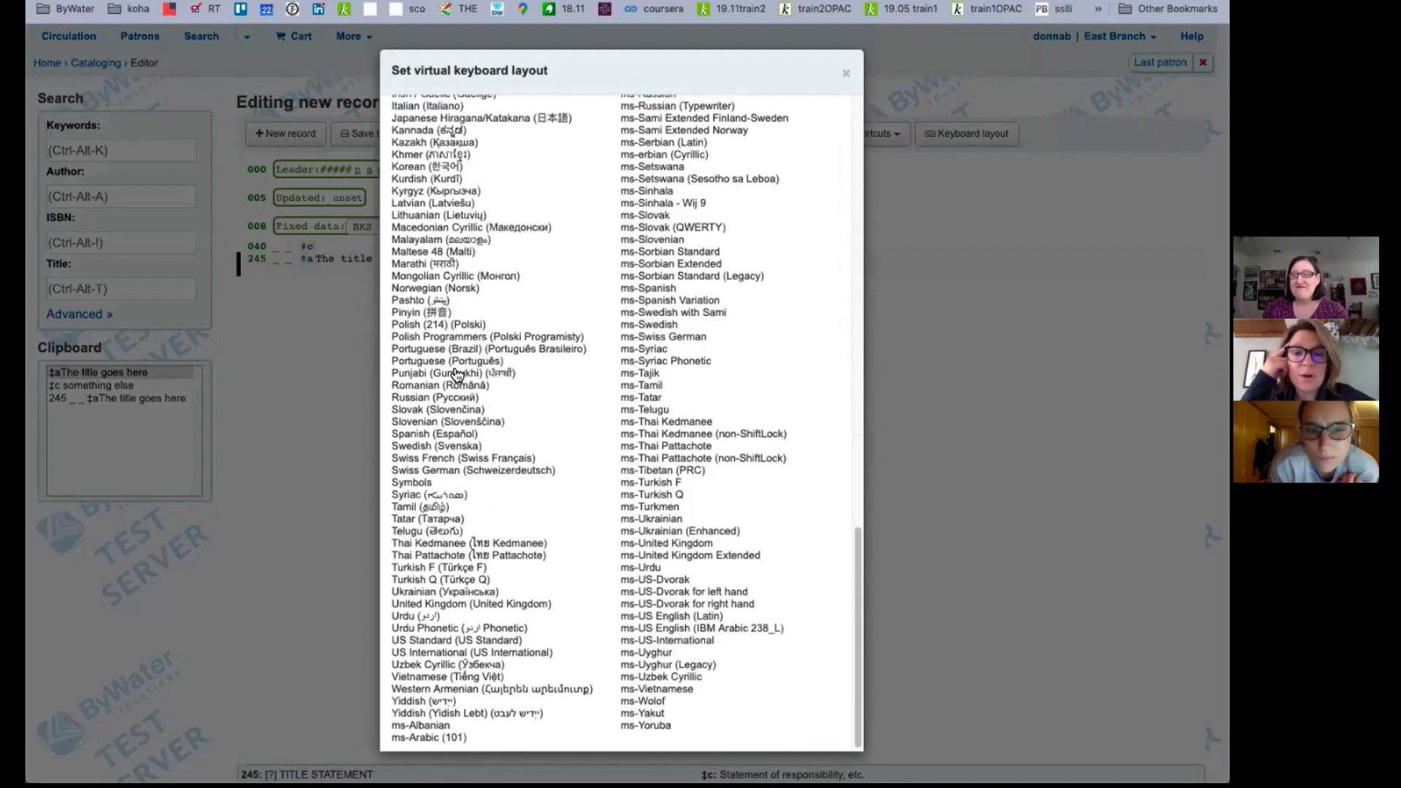
{"action": "scroll", "scroll_direction": "up", "scroll_amount": 3}
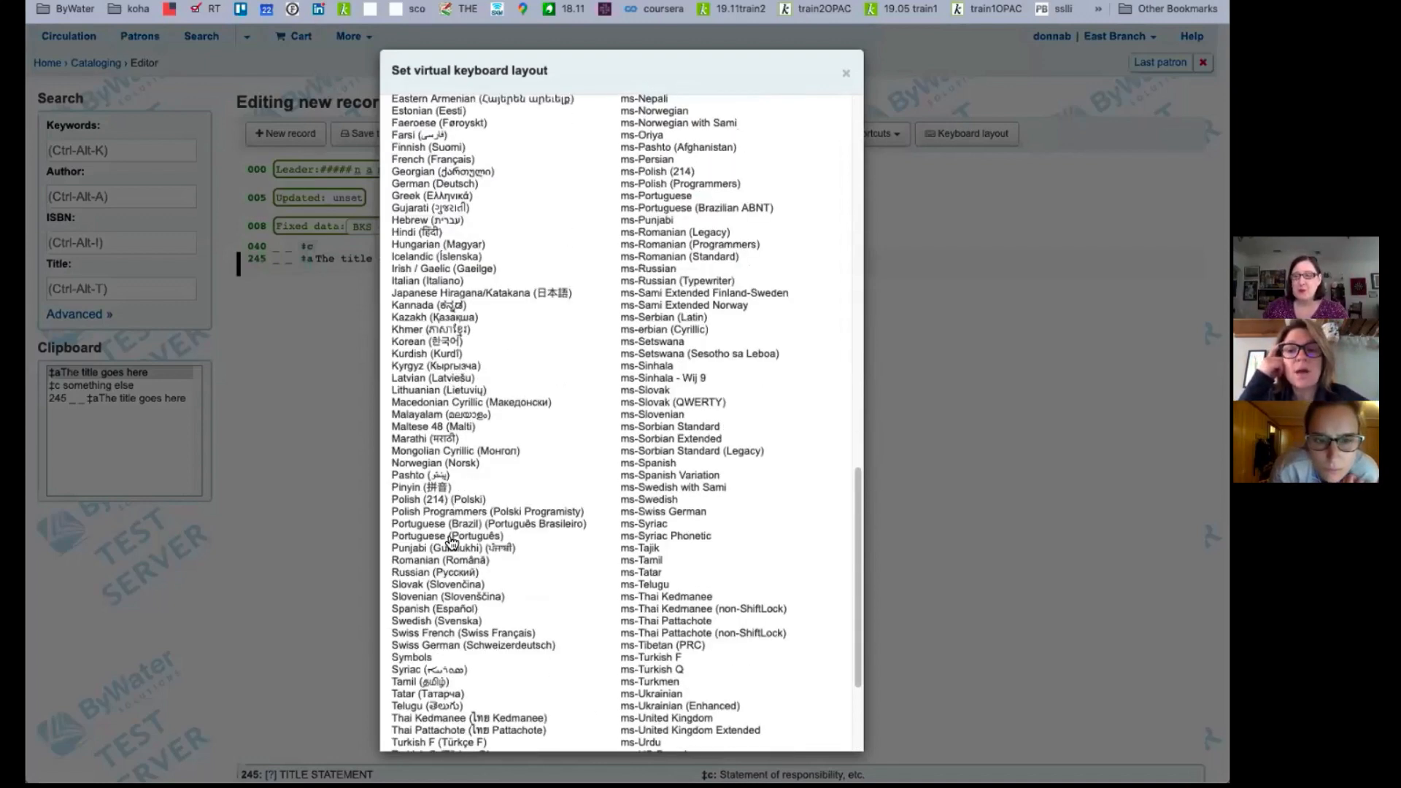
{"action": "mouse_move", "coordinate": [433, 624]}
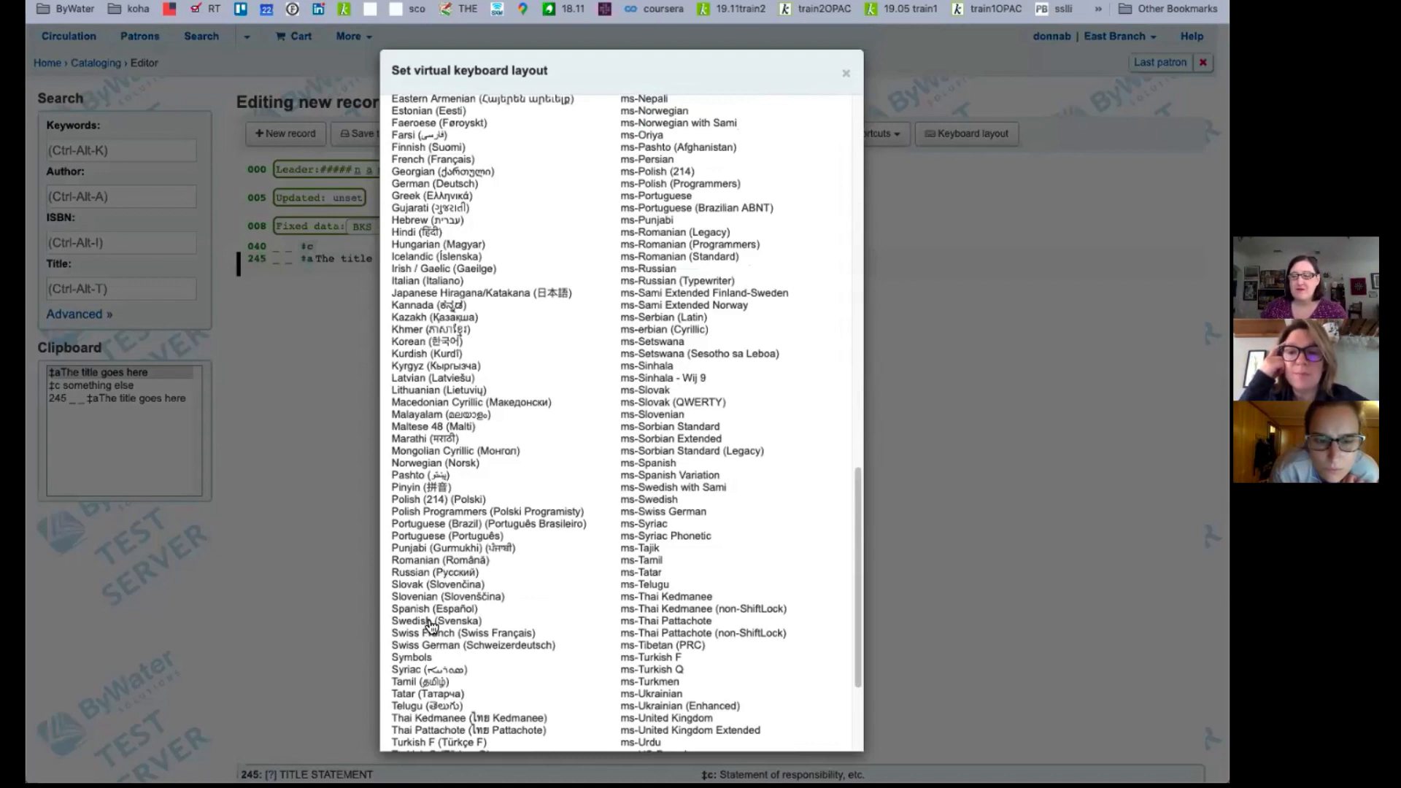
{"action": "left_click", "coordinate": [427, 609]}
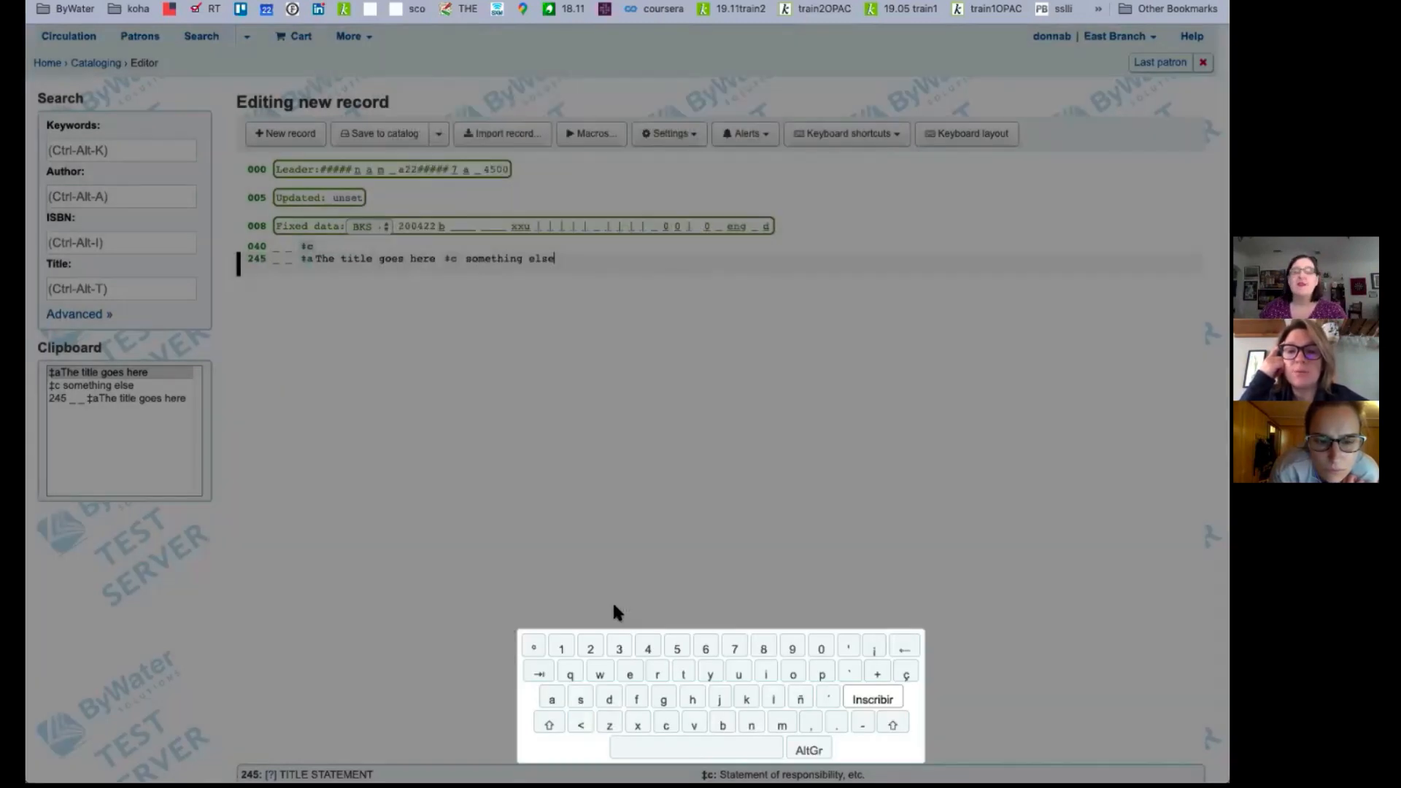
{"action": "left_click", "coordinate": [967, 133]}
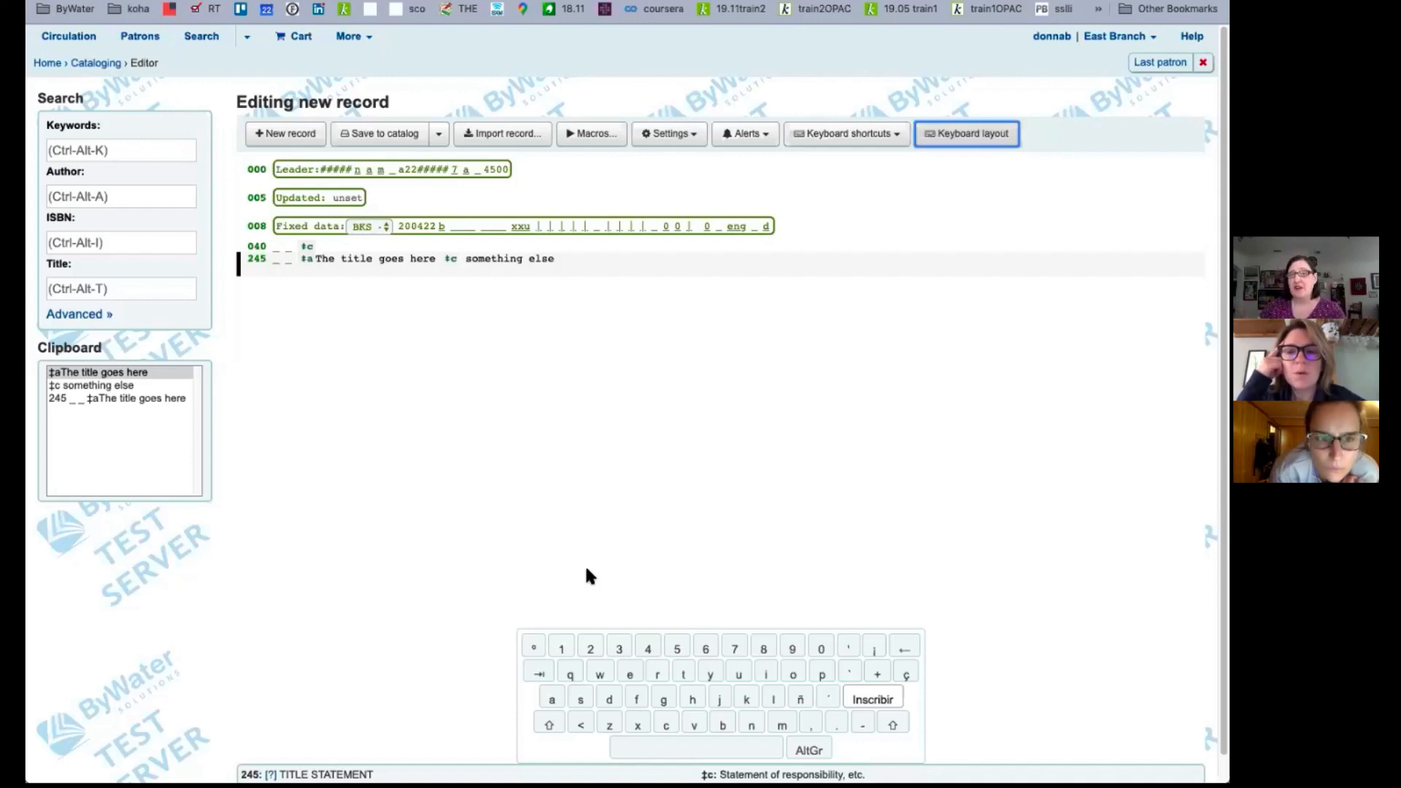
{"action": "mouse_move", "coordinate": [686, 671]}
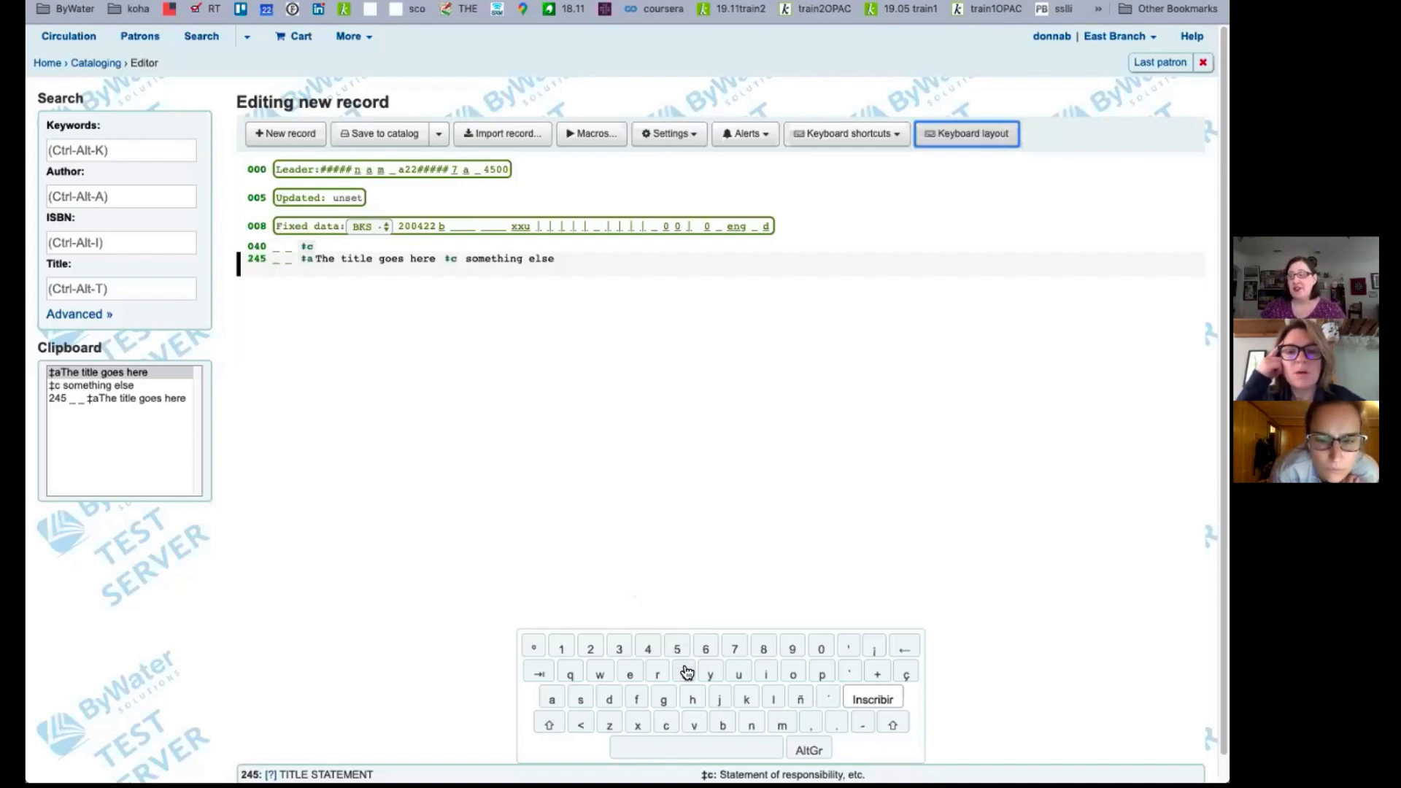
{"action": "mouse_move", "coordinate": [896, 659]}
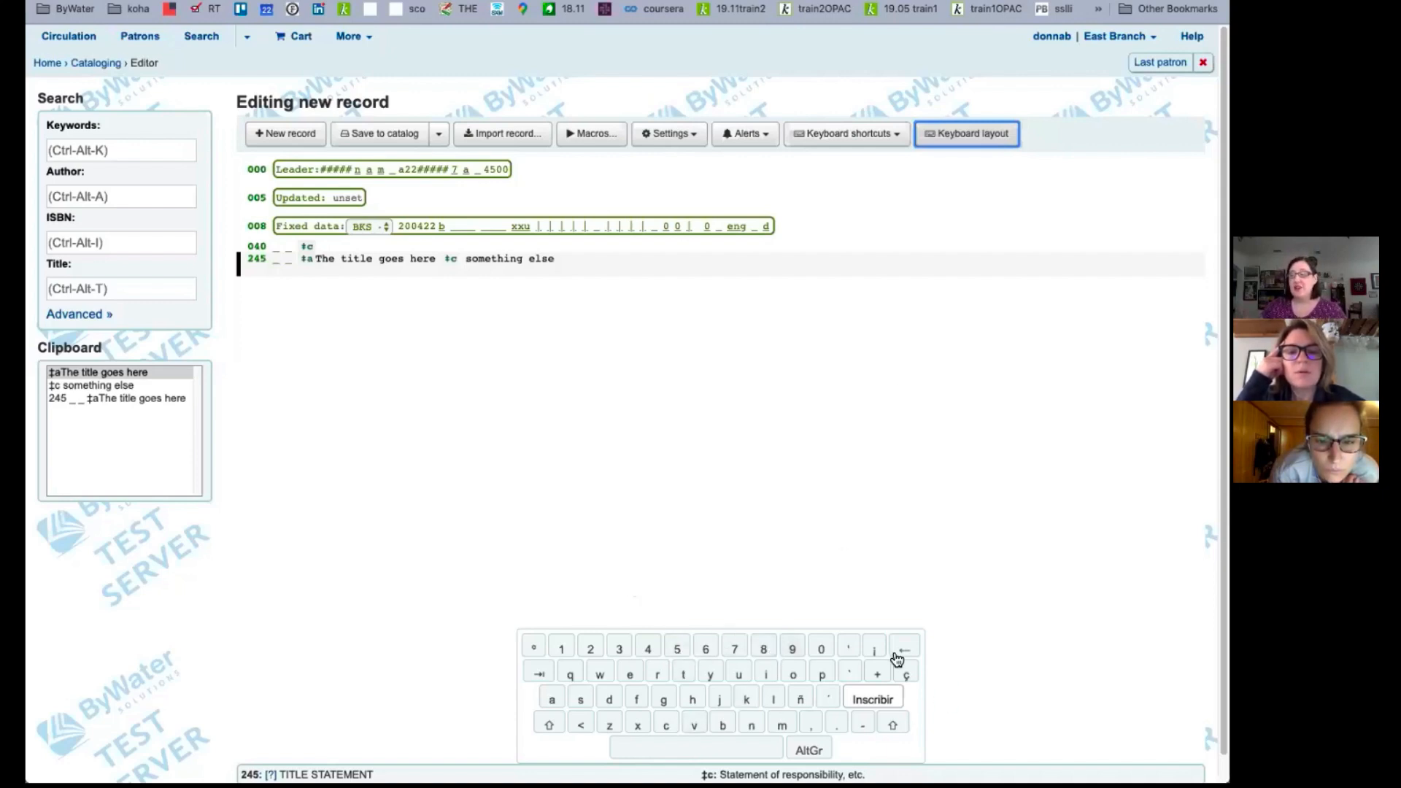
{"action": "mouse_move", "coordinate": [800, 699]}
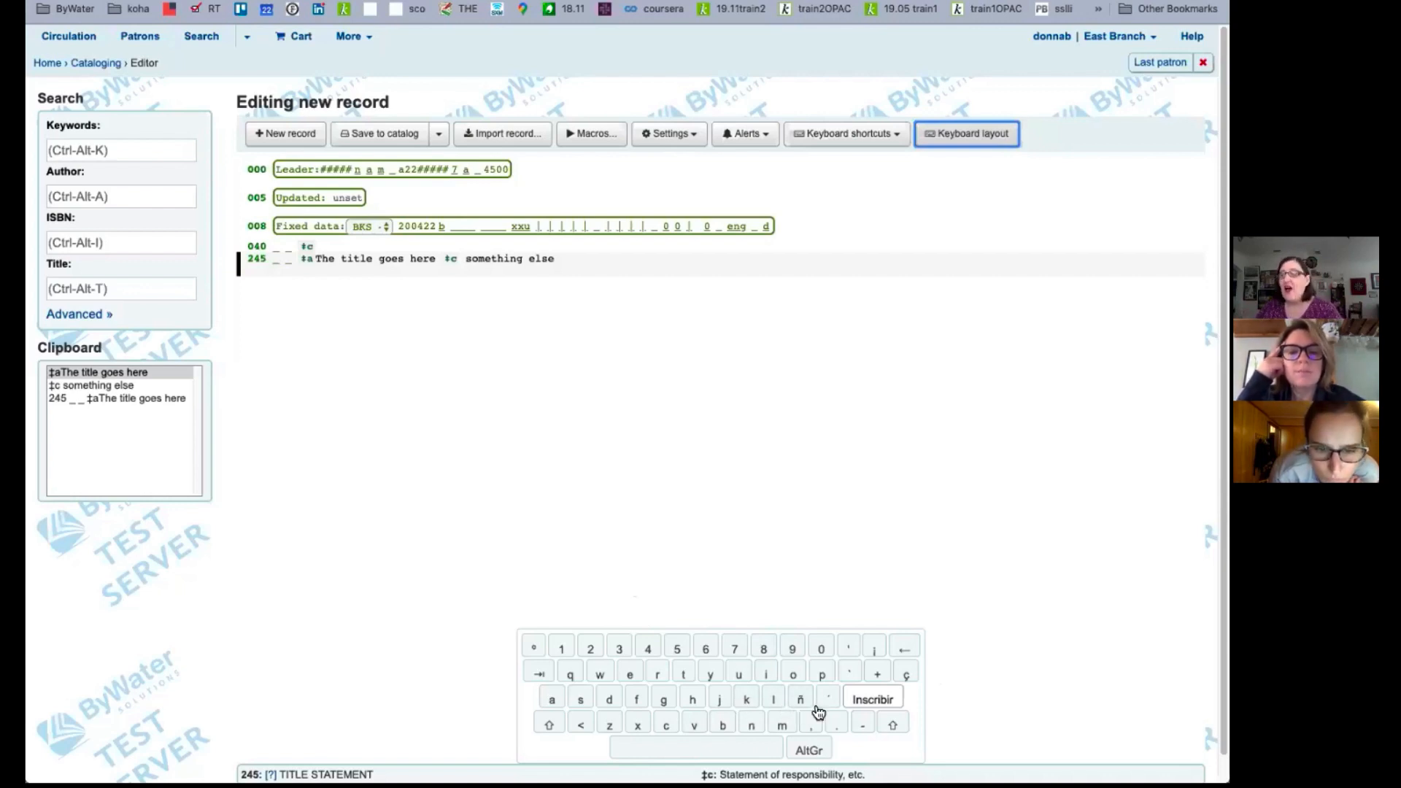
{"action": "mouse_move", "coordinate": [758, 710]}
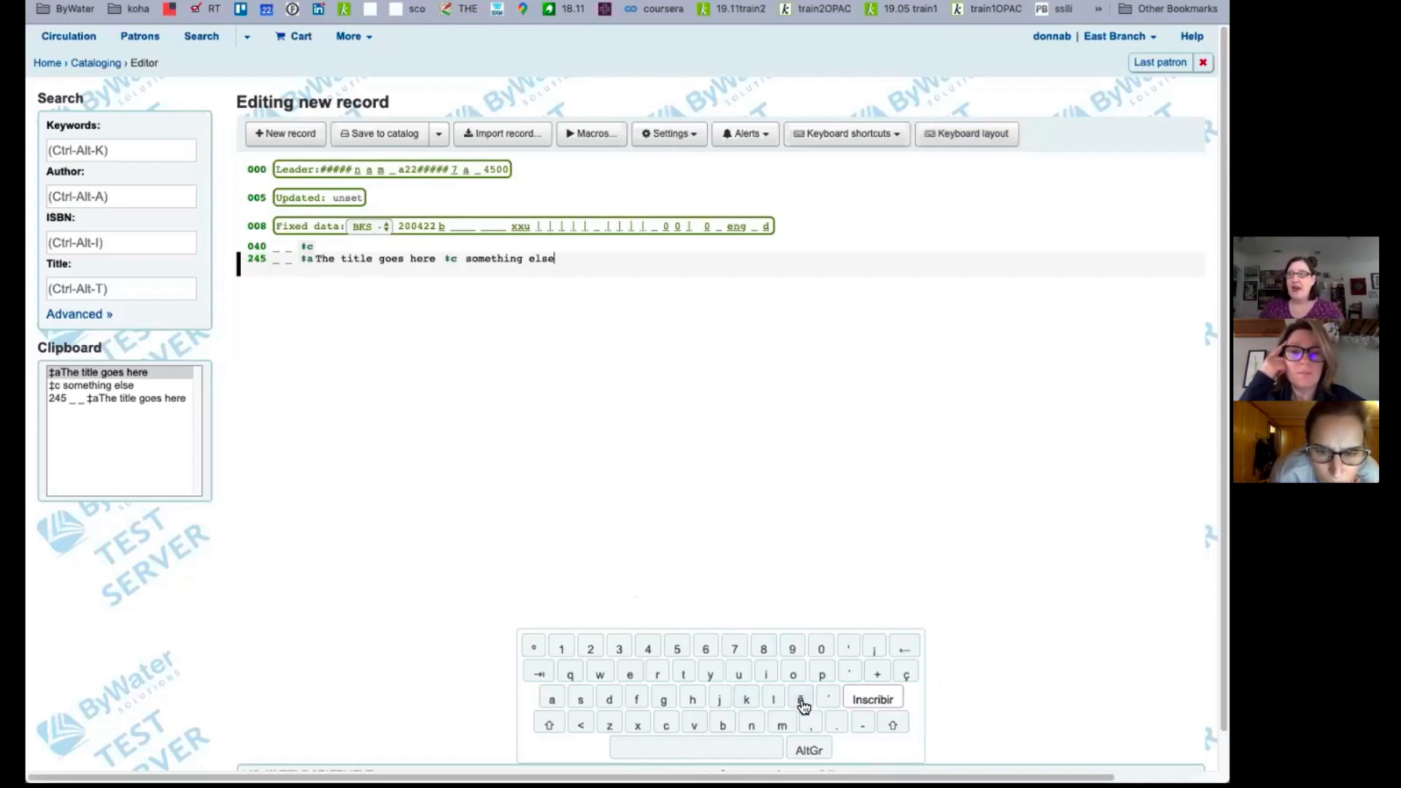
- Insert ñ and ç from the virtual keyboard into the 245 field
{"action": "left_click", "coordinate": [799, 698]}
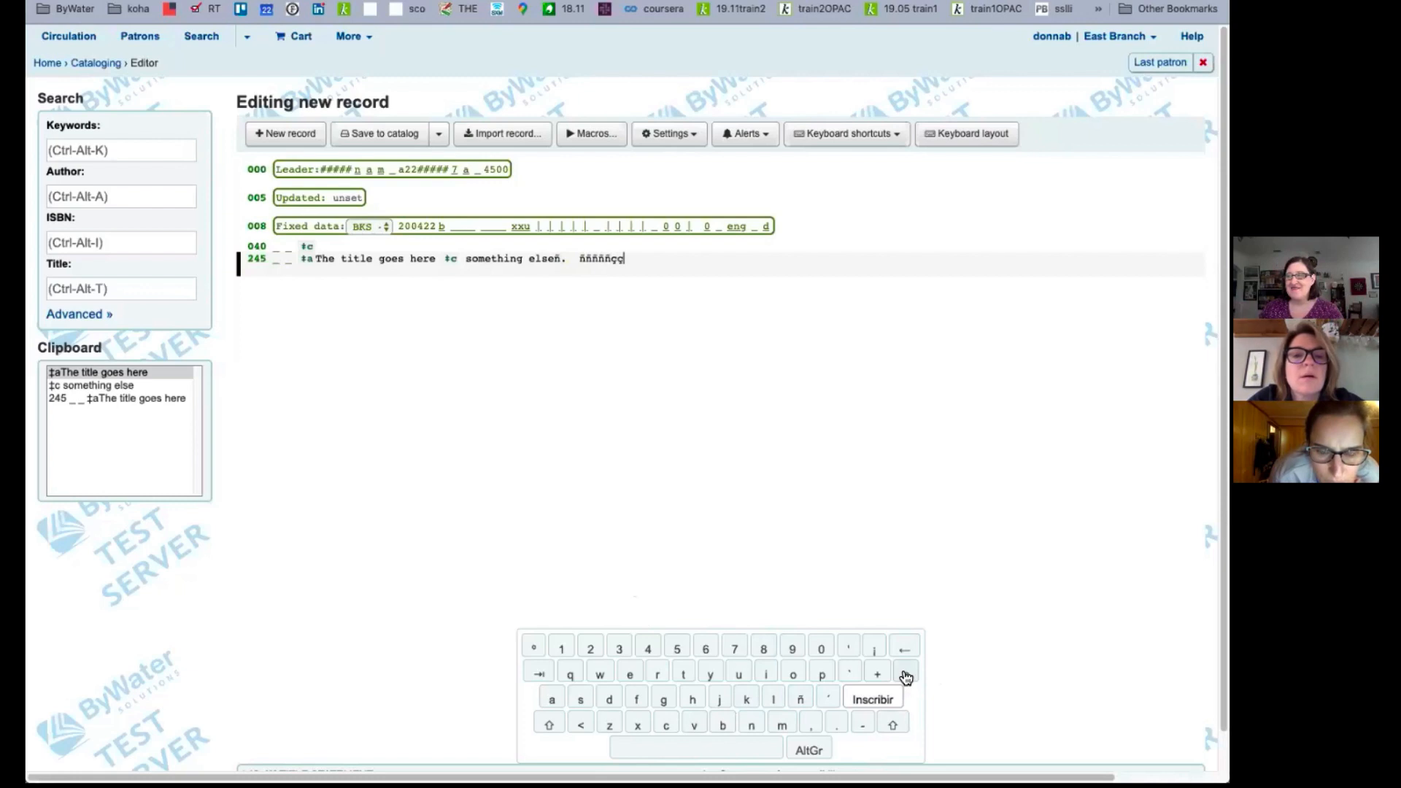
{"action": "left_click", "coordinate": [904, 672]}
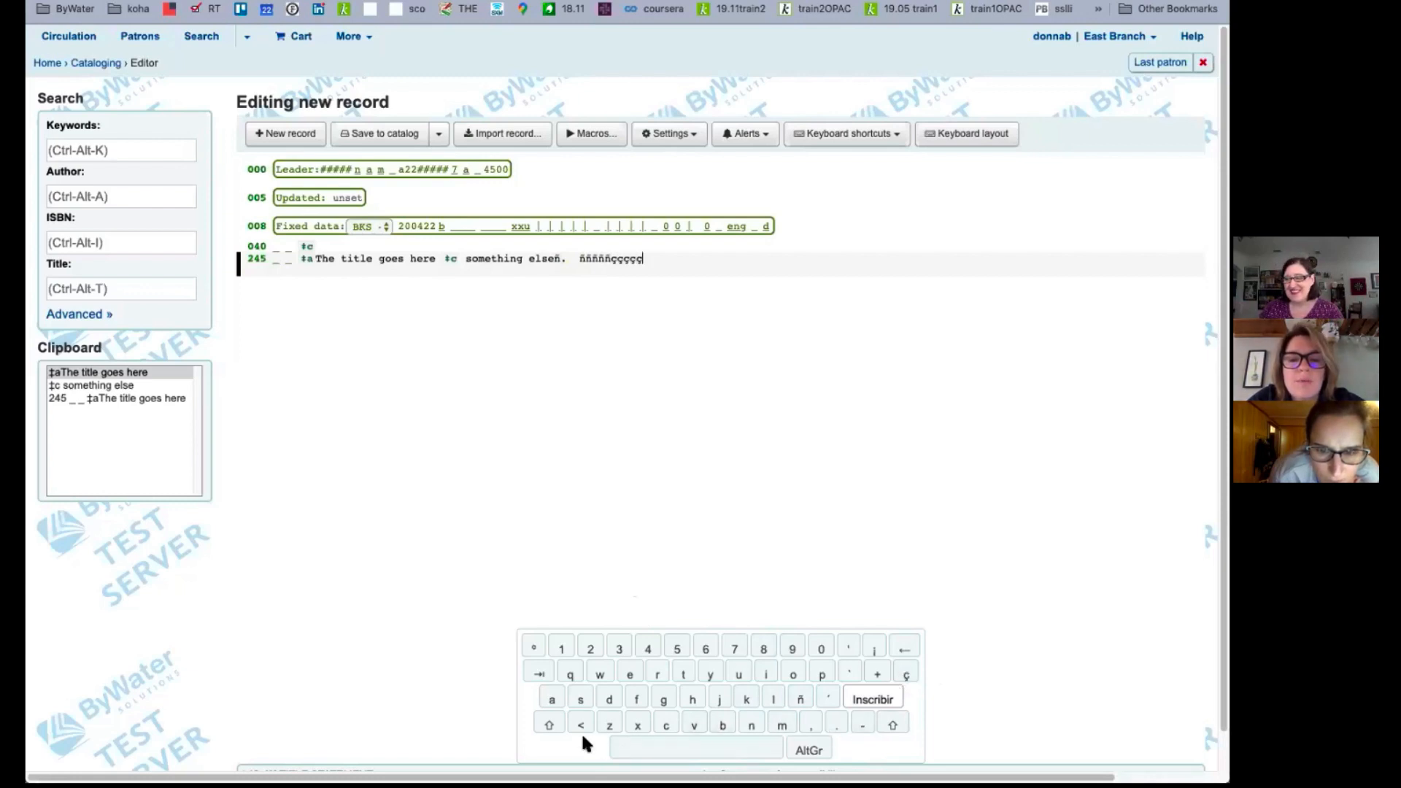
{"action": "mouse_move", "coordinate": [955, 205]}
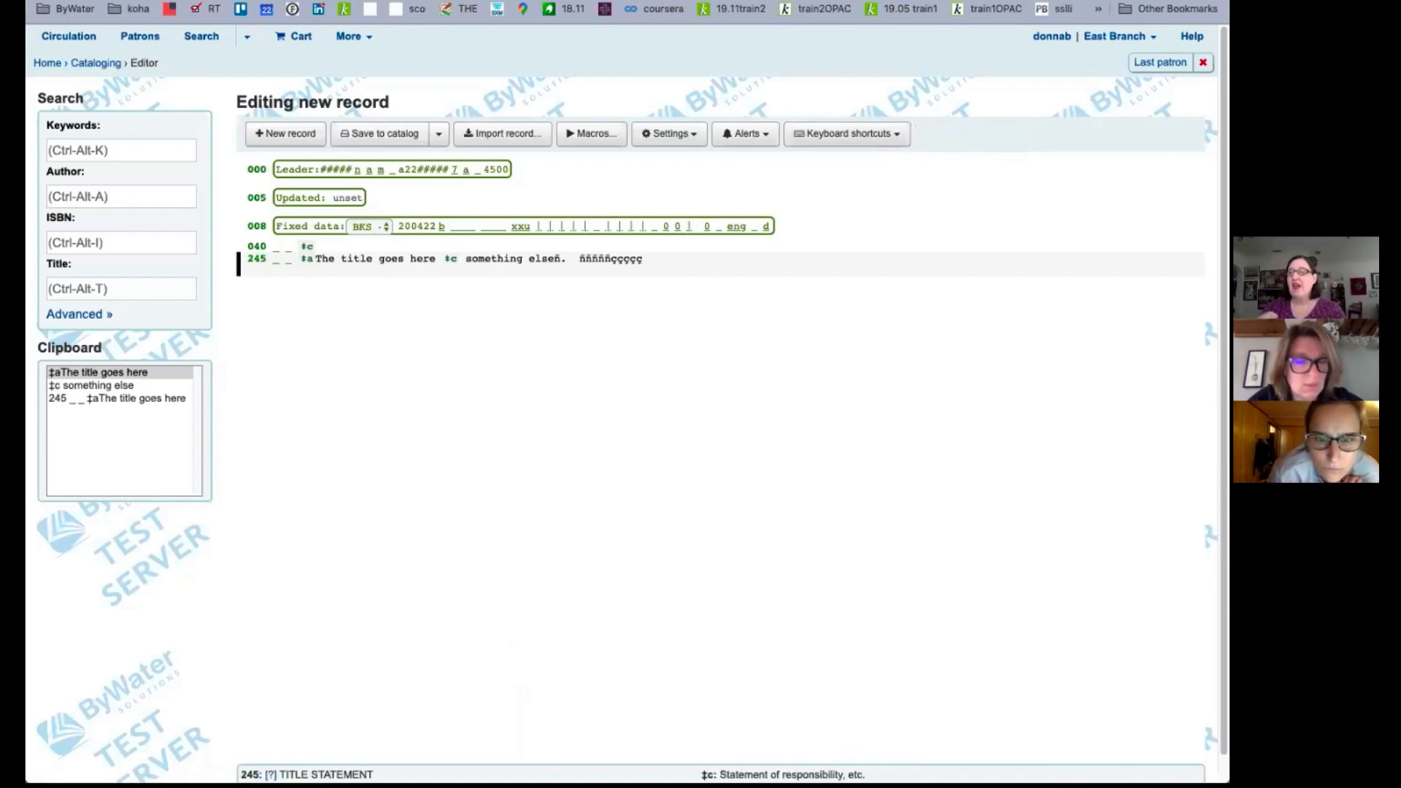
{"action": "mouse_move", "coordinate": [874, 121]}
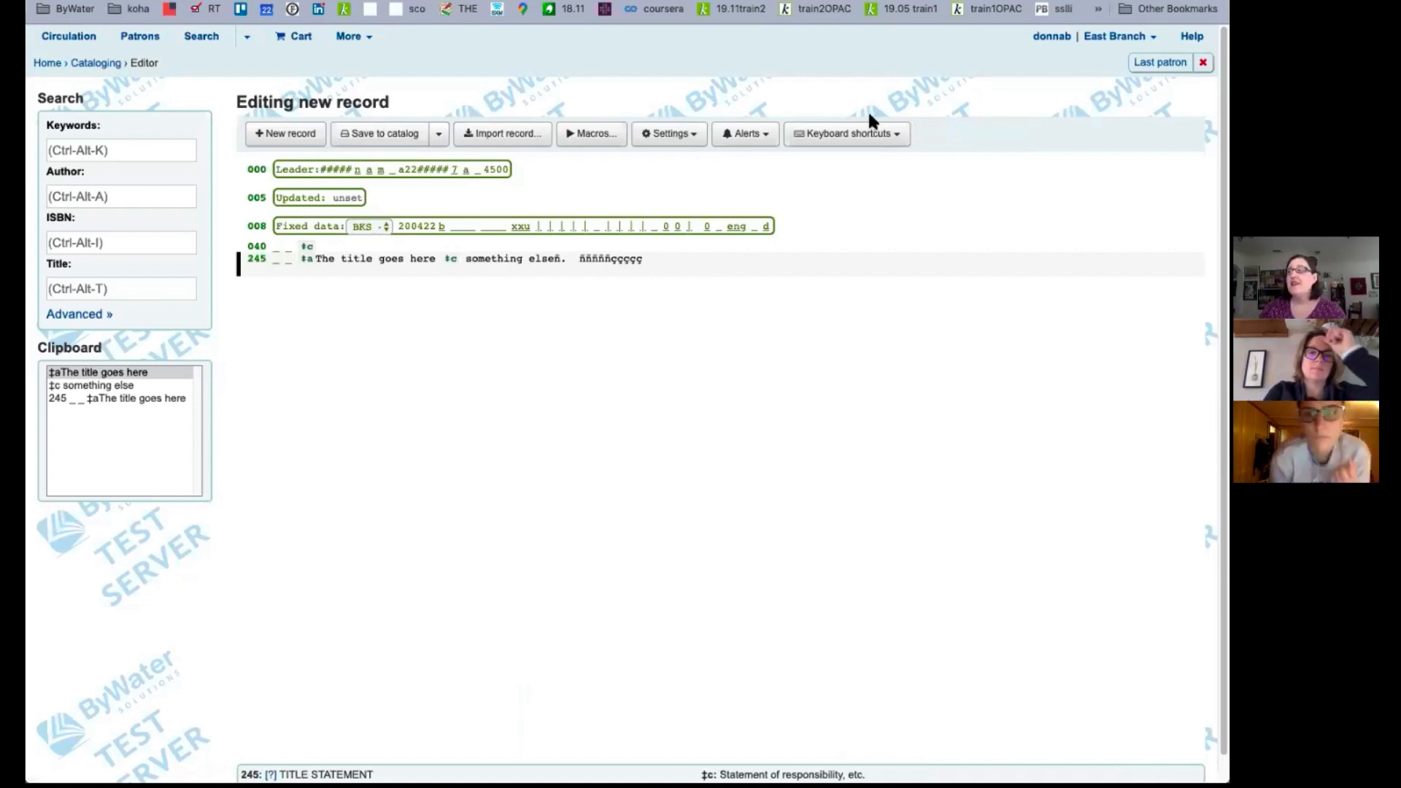
{"action": "left_click", "coordinate": [845, 133]}
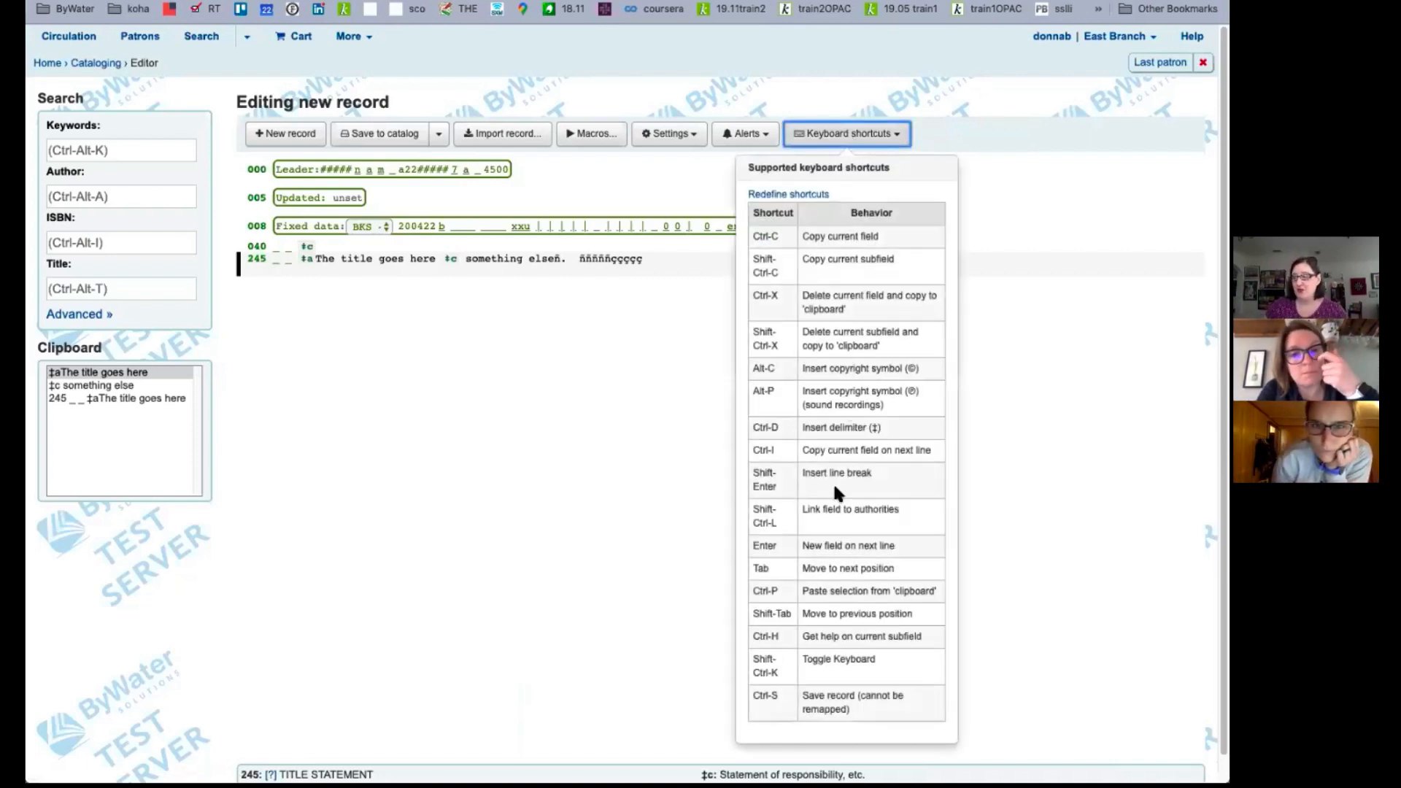
{"action": "mouse_move", "coordinate": [888, 666]}
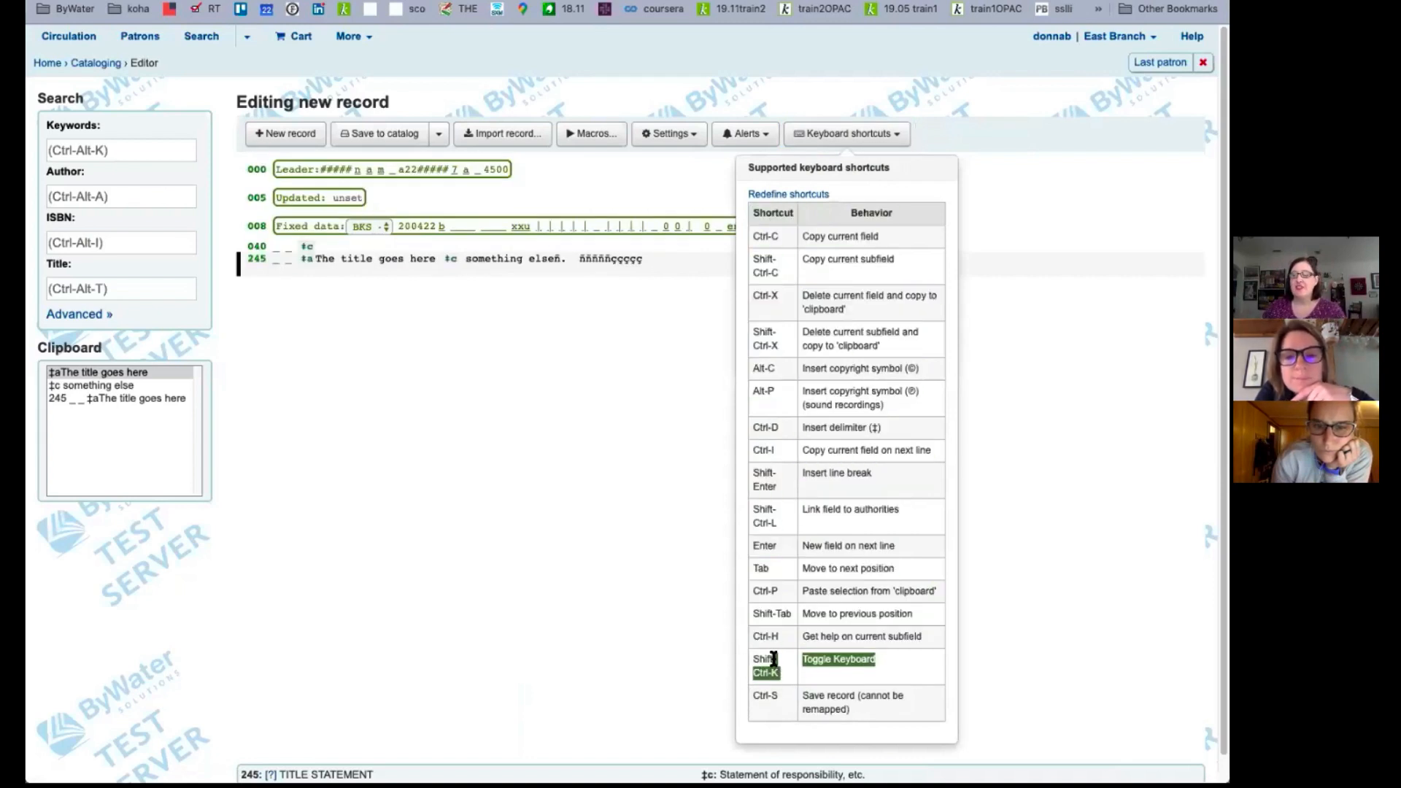
{"action": "mouse_move", "coordinate": [986, 657]}
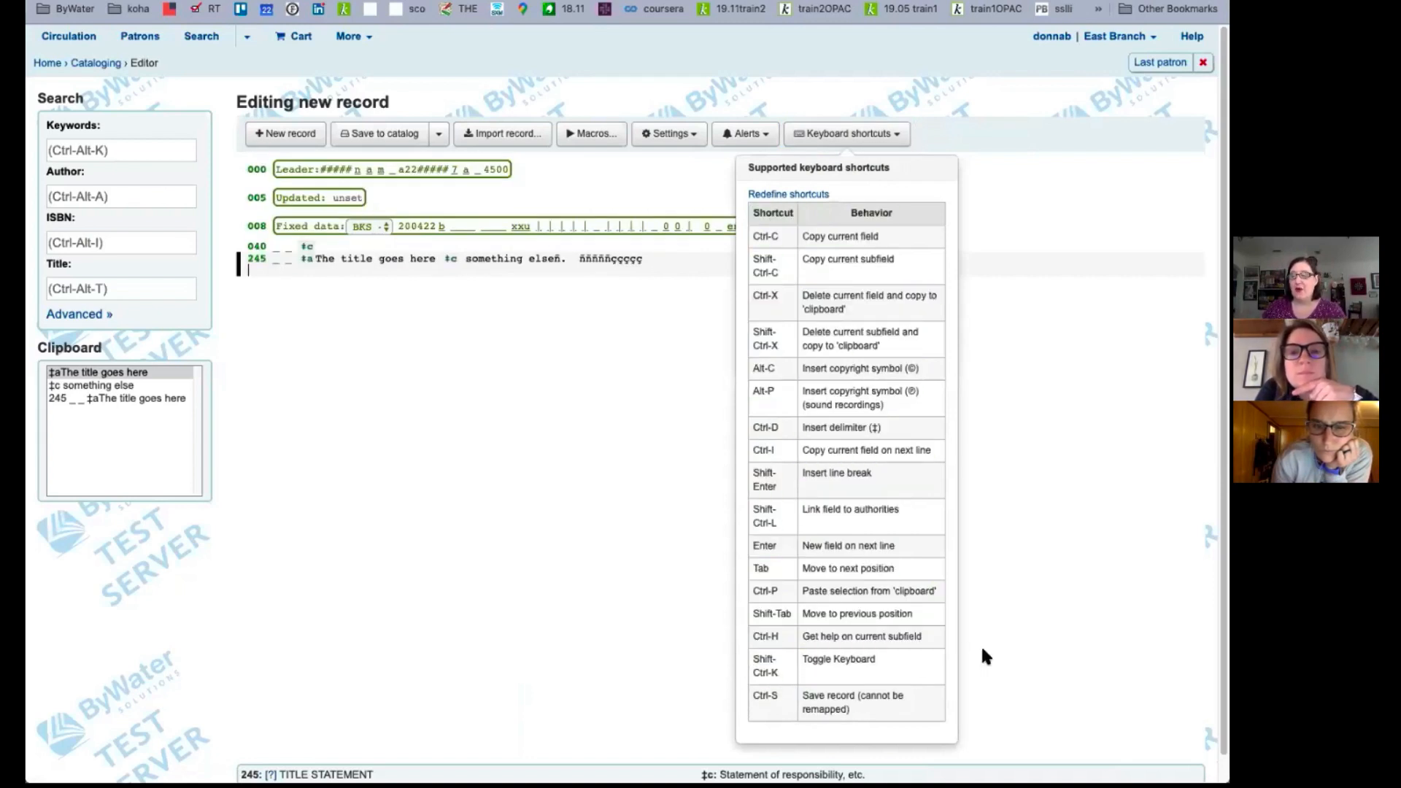
{"action": "mouse_move", "coordinate": [670, 343]}
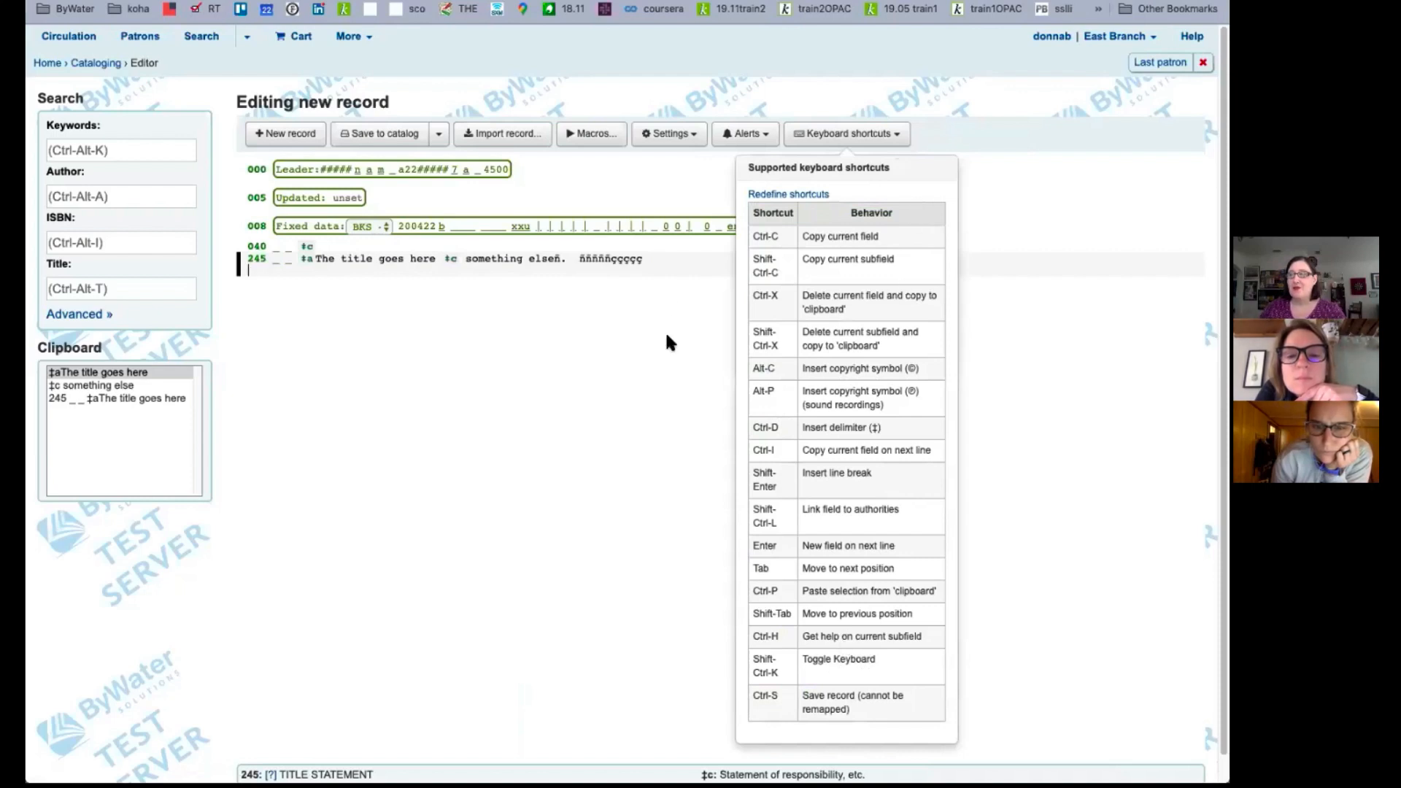
{"action": "left_click", "coordinate": [844, 133]}
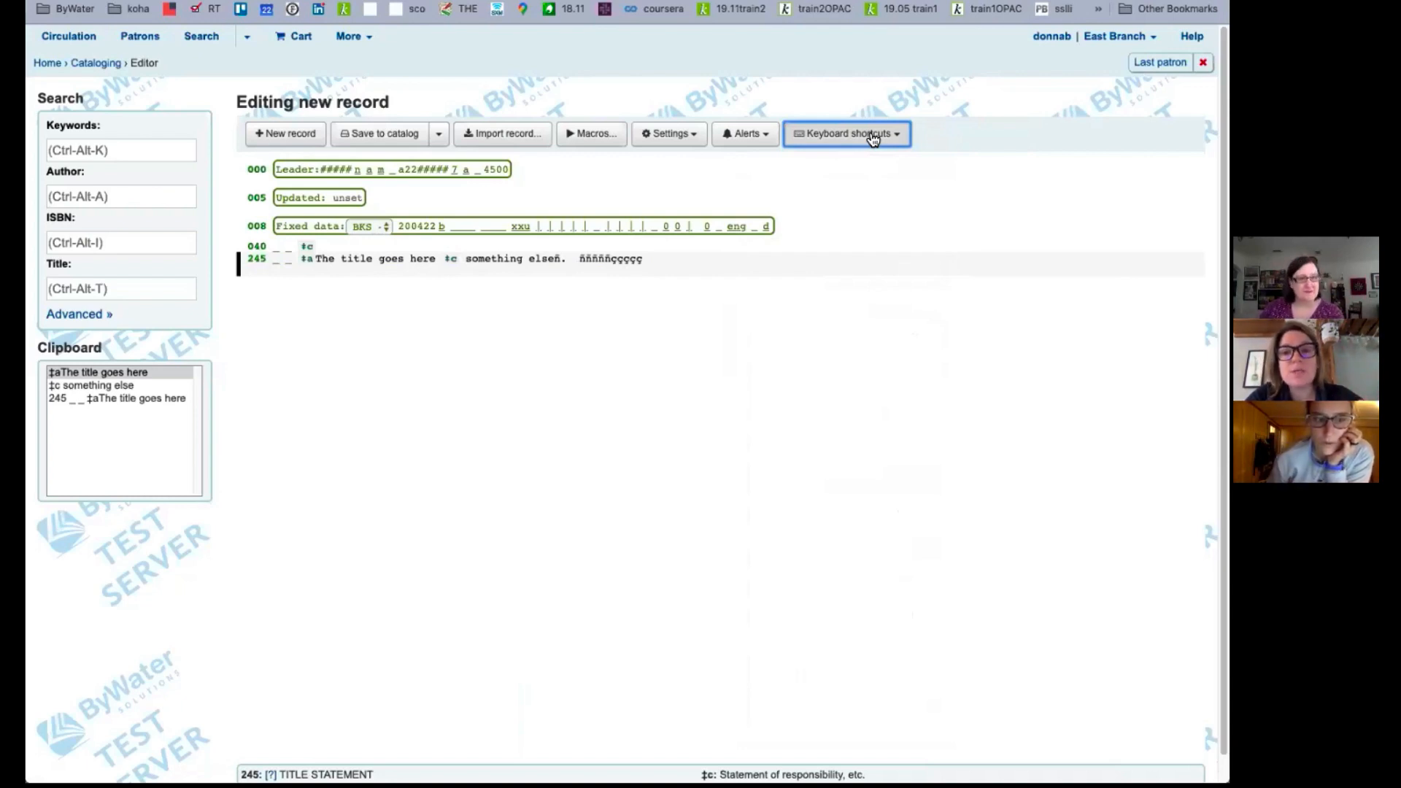
- Reopen the Keyboard shortcuts dropdown showing the supported shortcuts table
{"action": "left_click", "coordinate": [845, 133]}
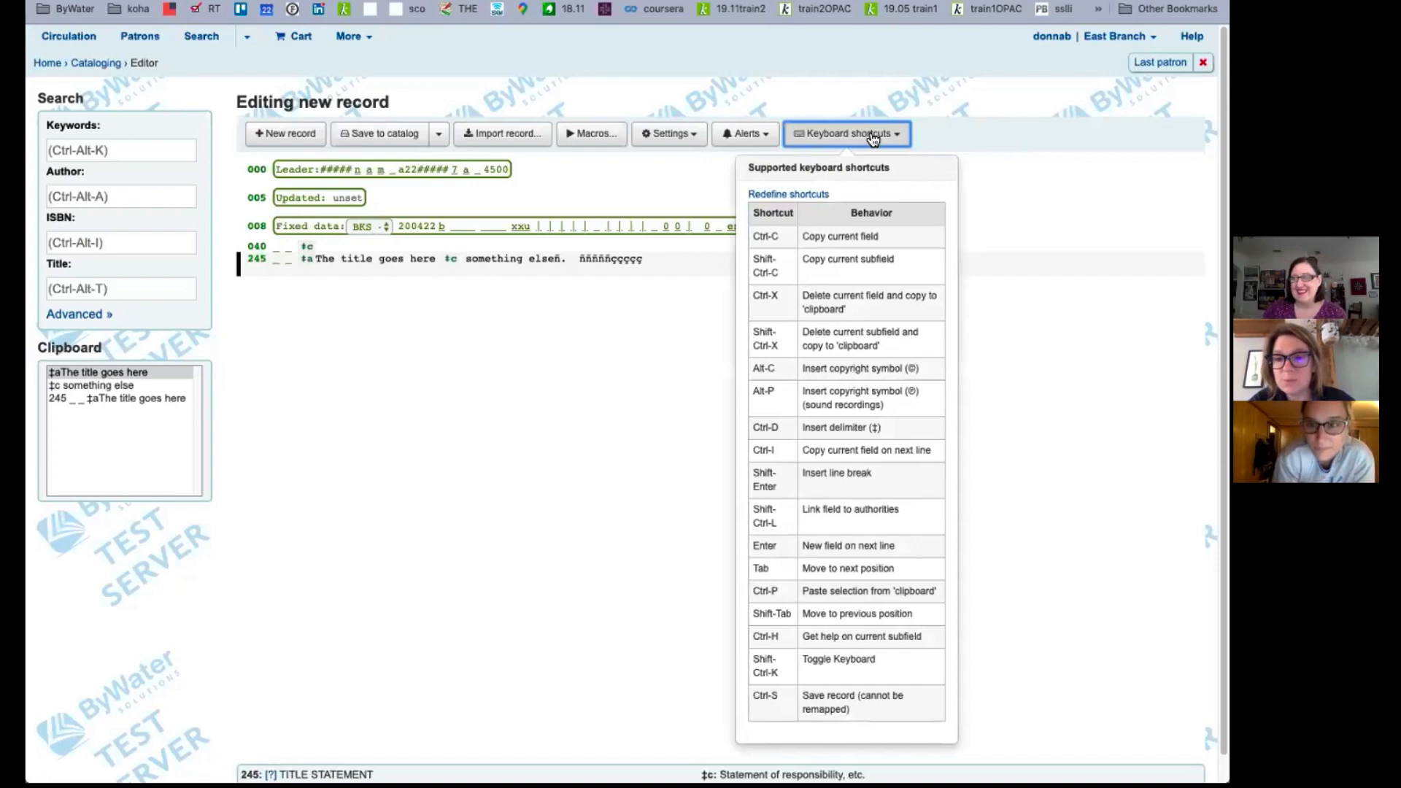
{"action": "mouse_move", "coordinate": [804, 207]}
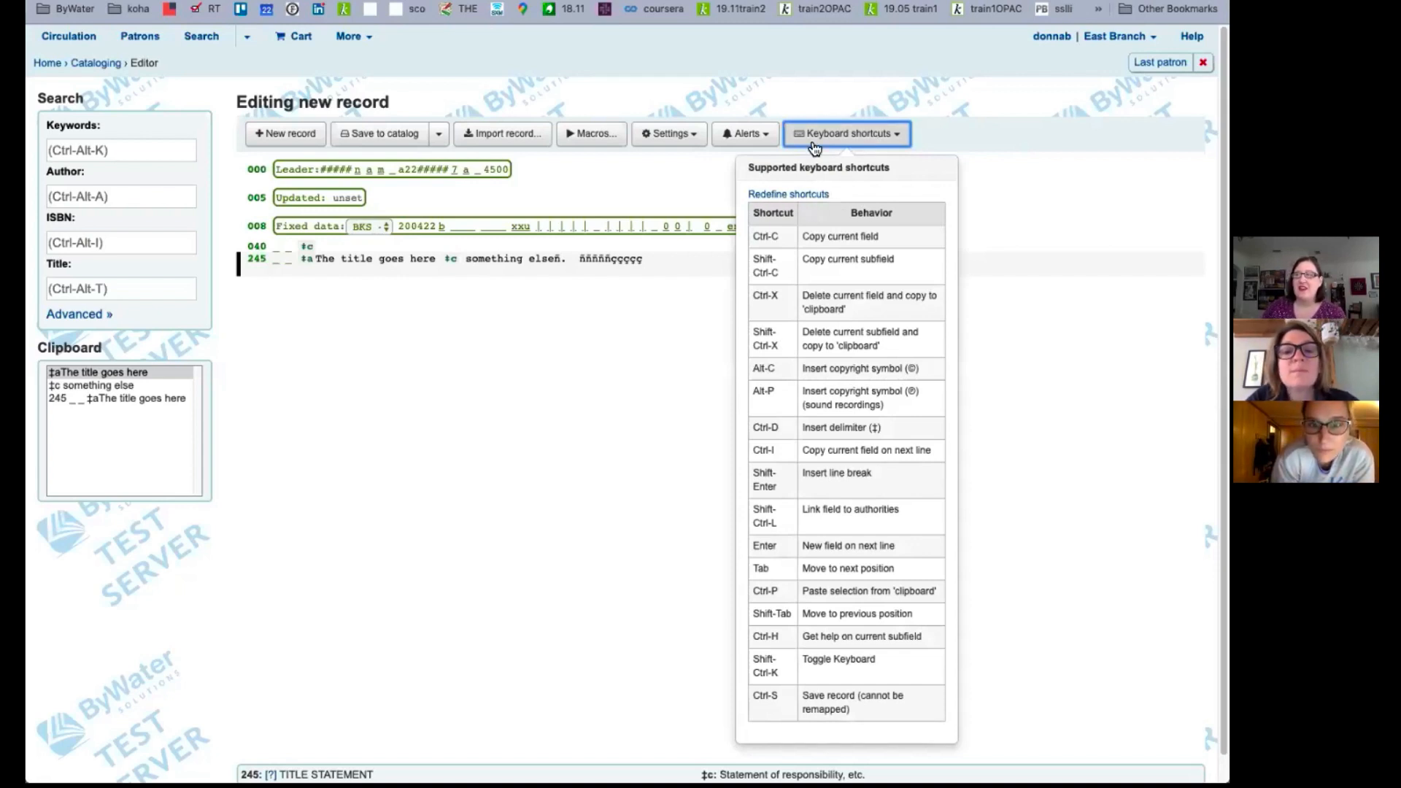
{"action": "mouse_move", "coordinate": [788, 194]}
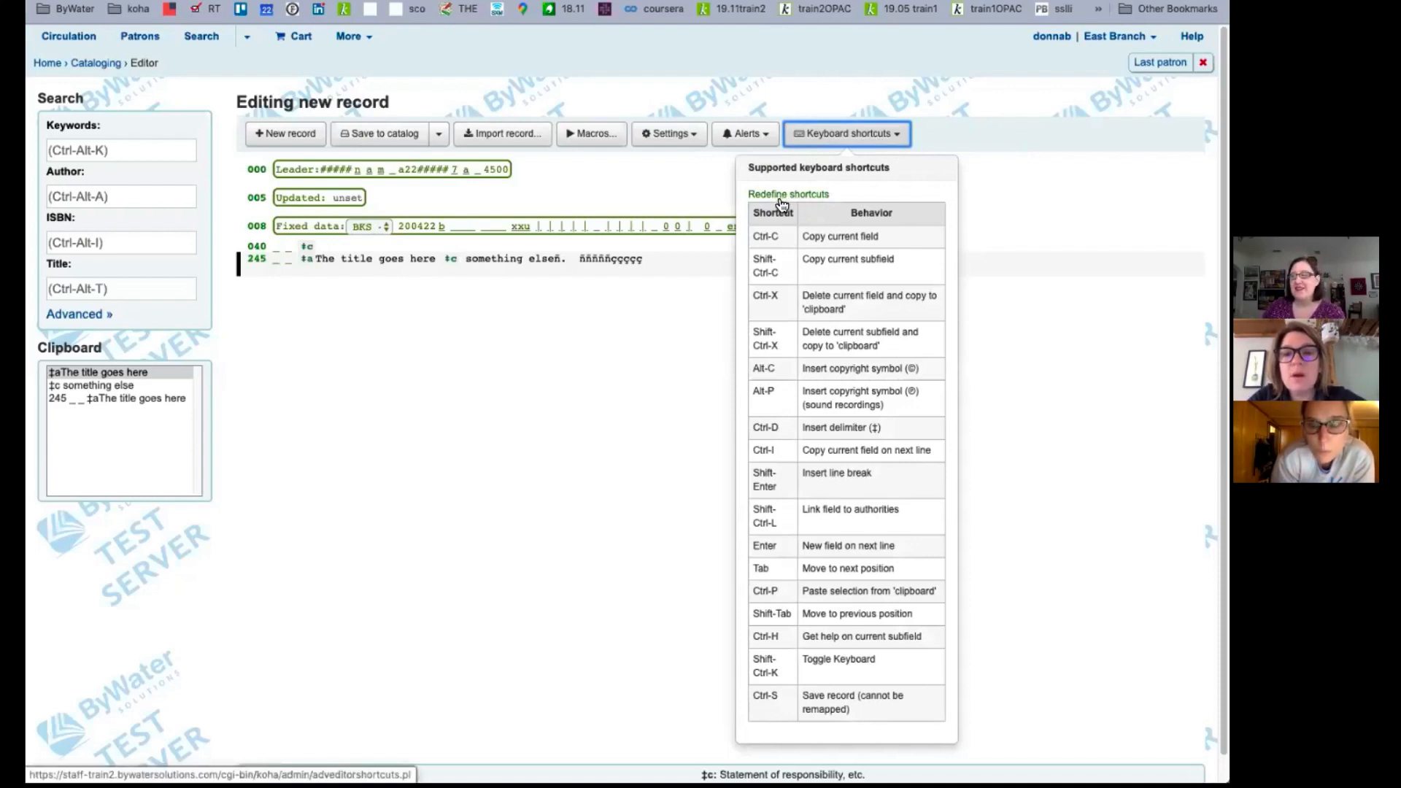
{"action": "mouse_move", "coordinate": [799, 379]}
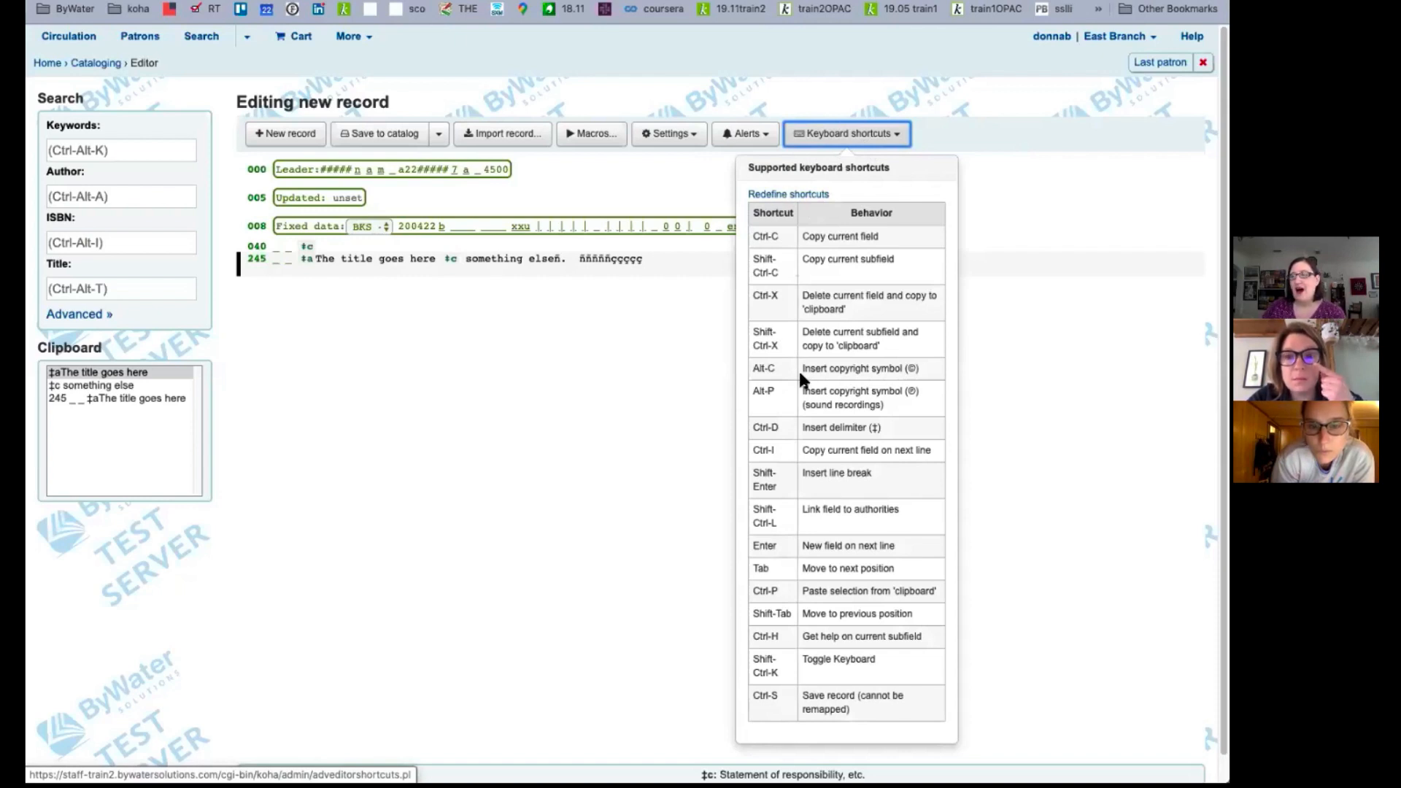
{"action": "mouse_move", "coordinate": [824, 444]}
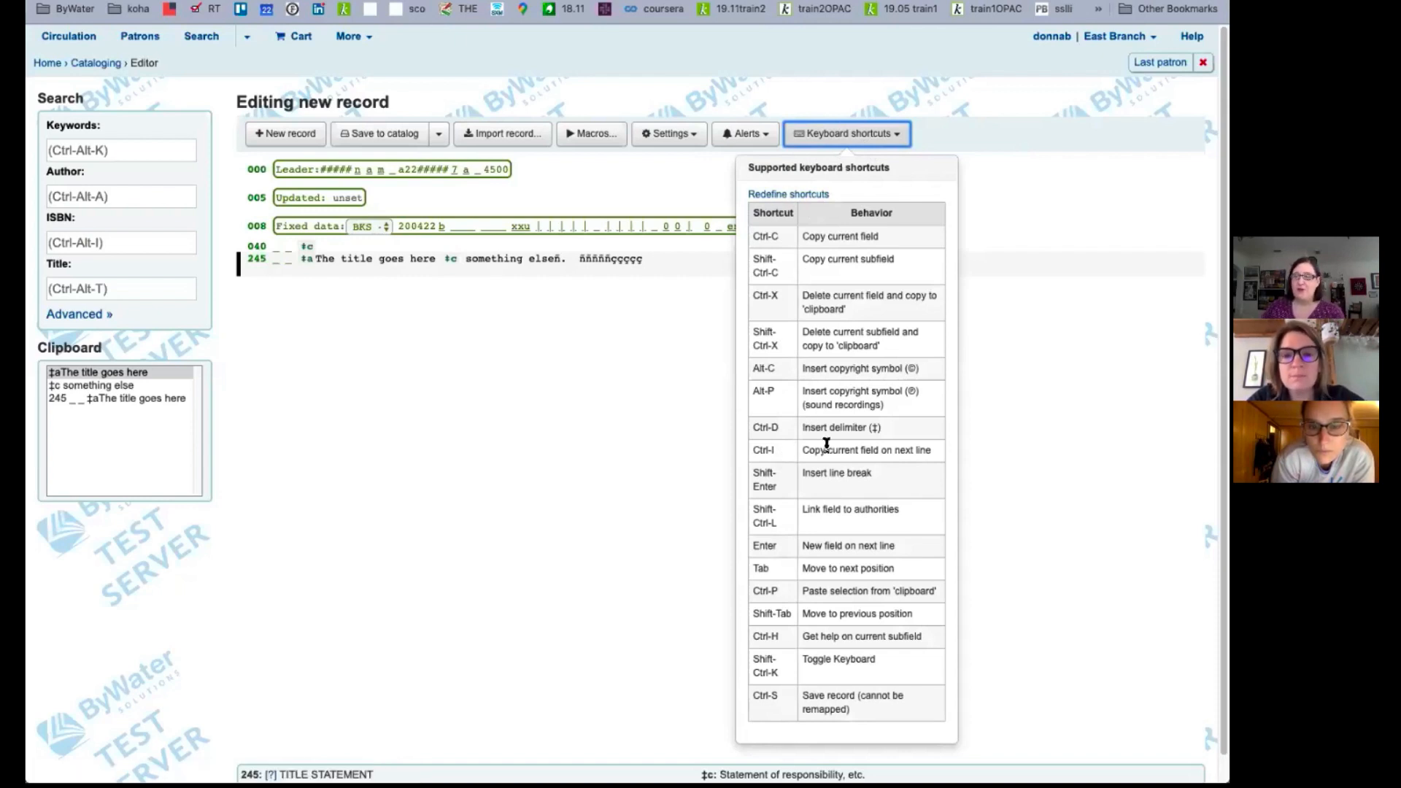
{"action": "mouse_move", "coordinate": [848, 636]}
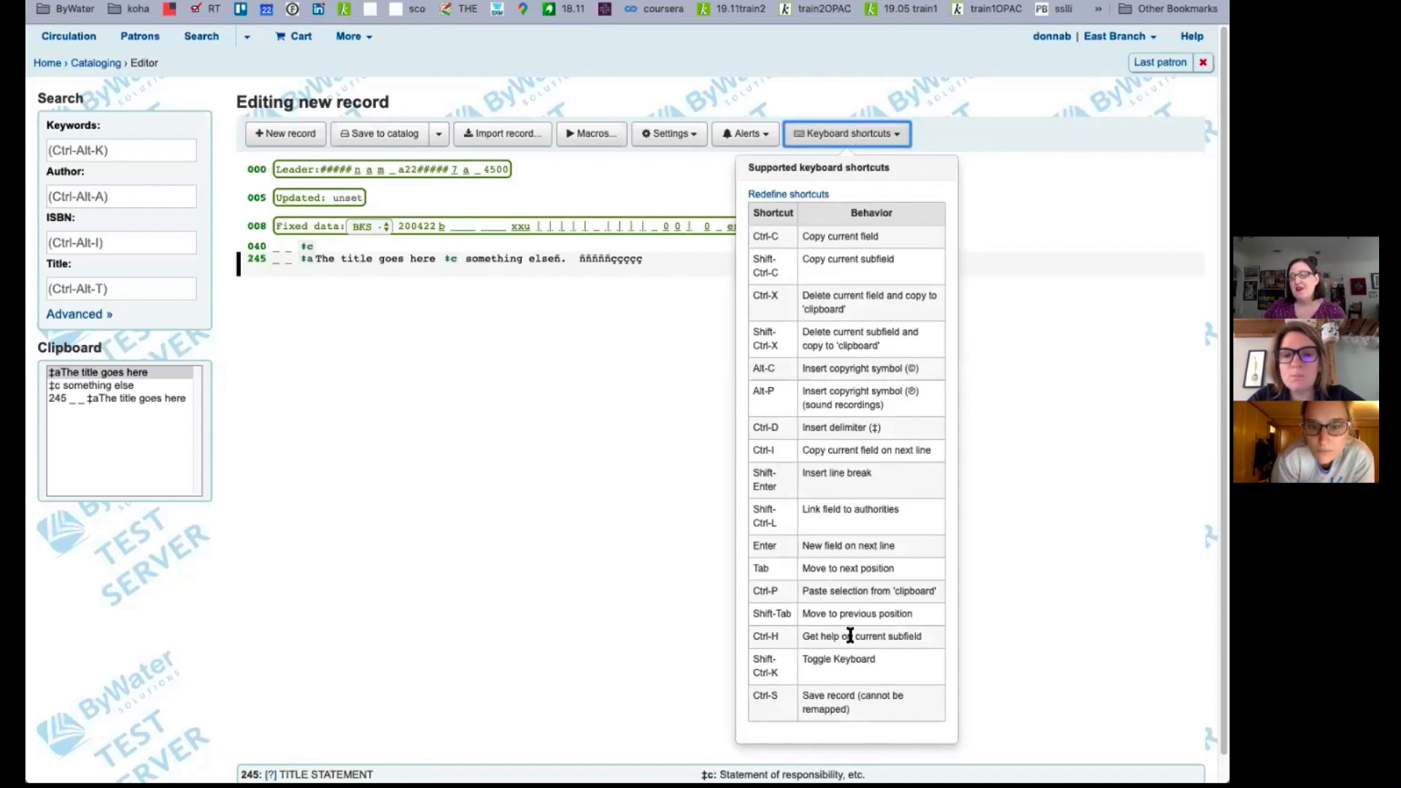
{"action": "mouse_move", "coordinate": [874, 704]}
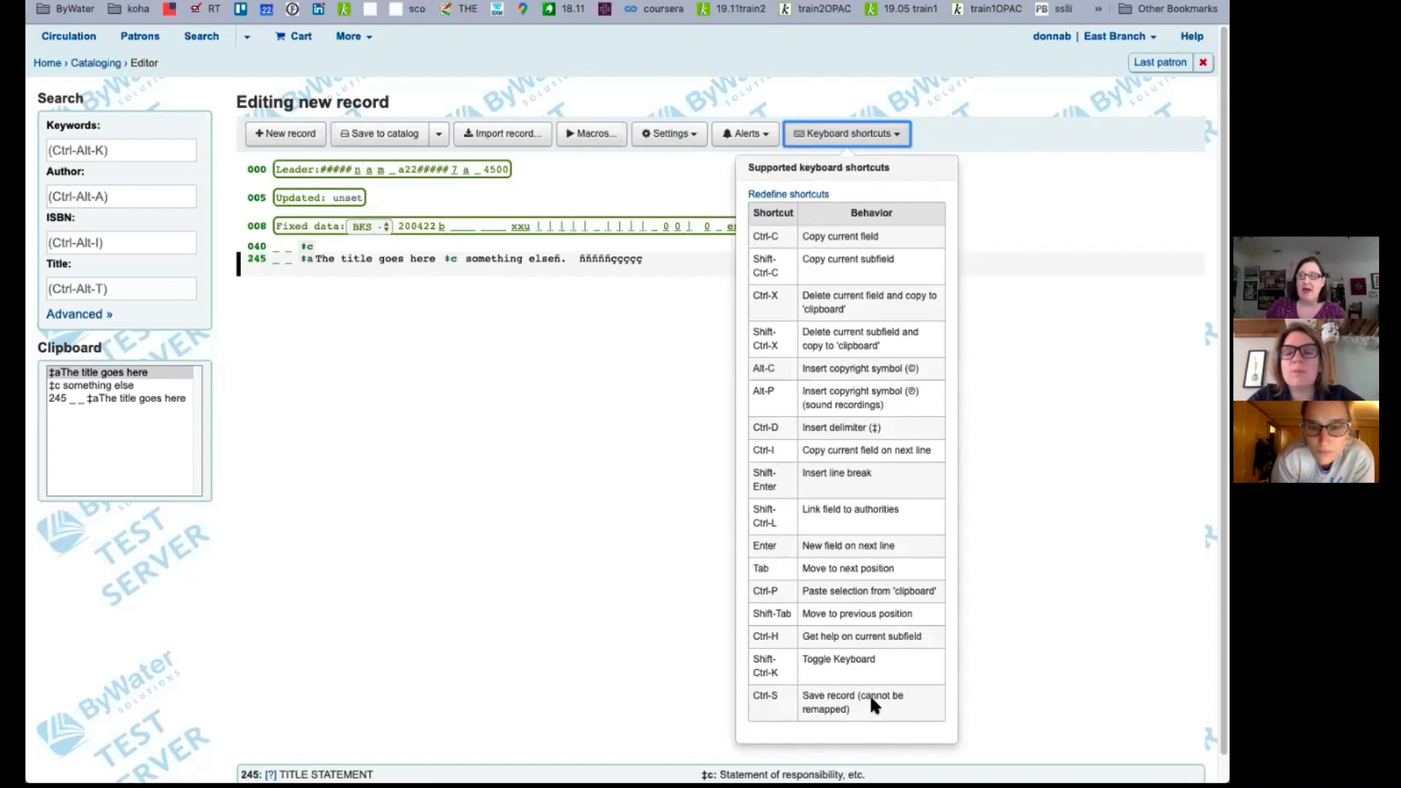
{"action": "mouse_move", "coordinate": [833, 705]}
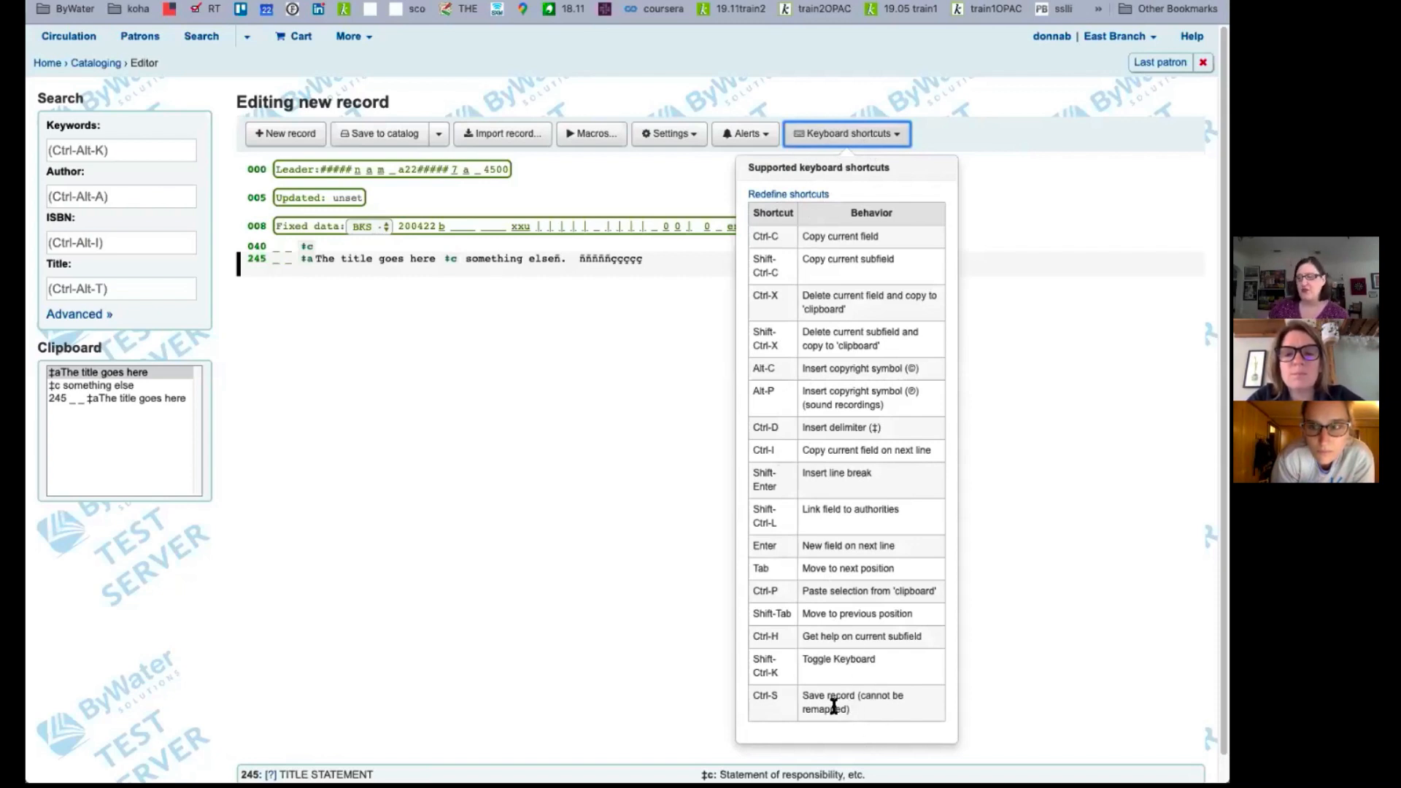
{"action": "mouse_move", "coordinate": [876, 528]}
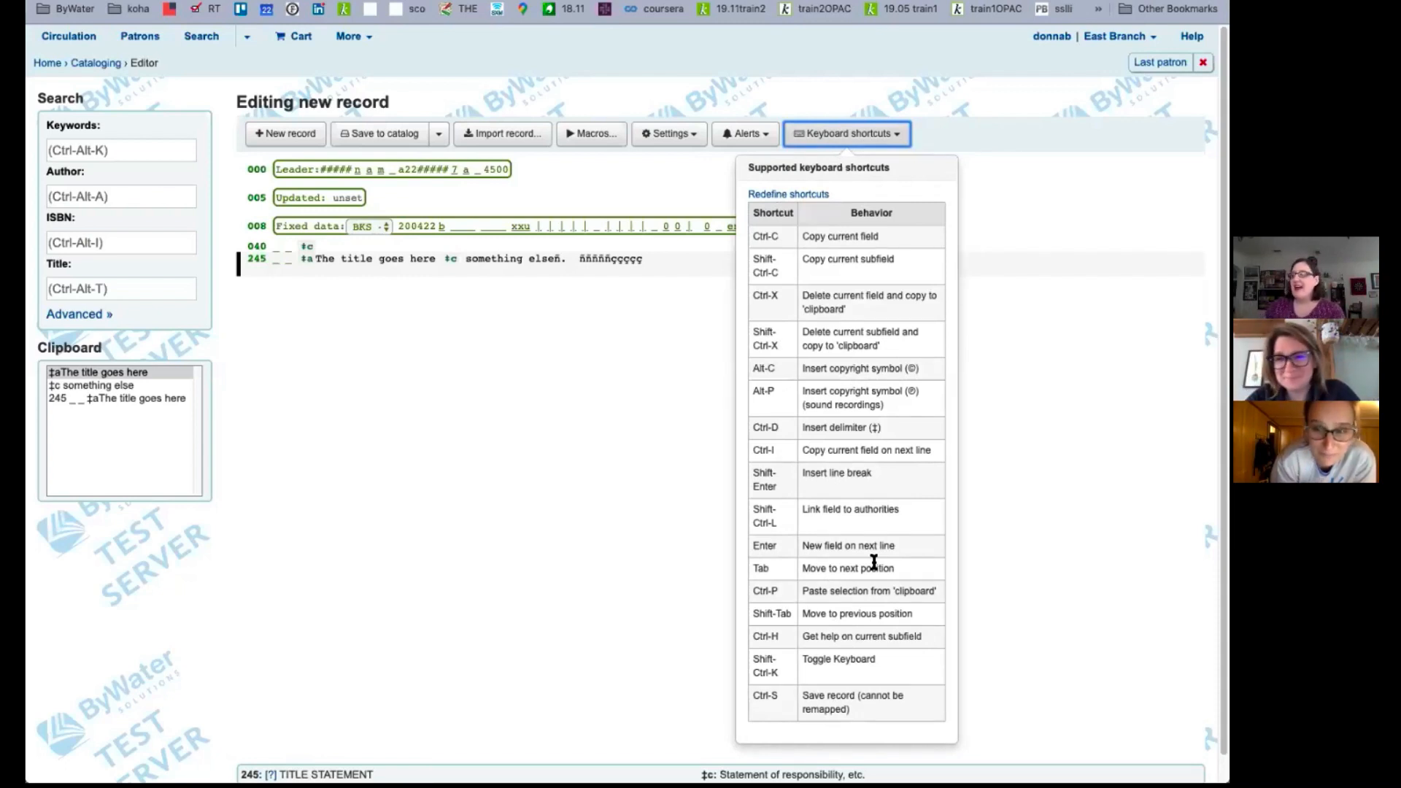
{"action": "mouse_move", "coordinate": [788, 597]}
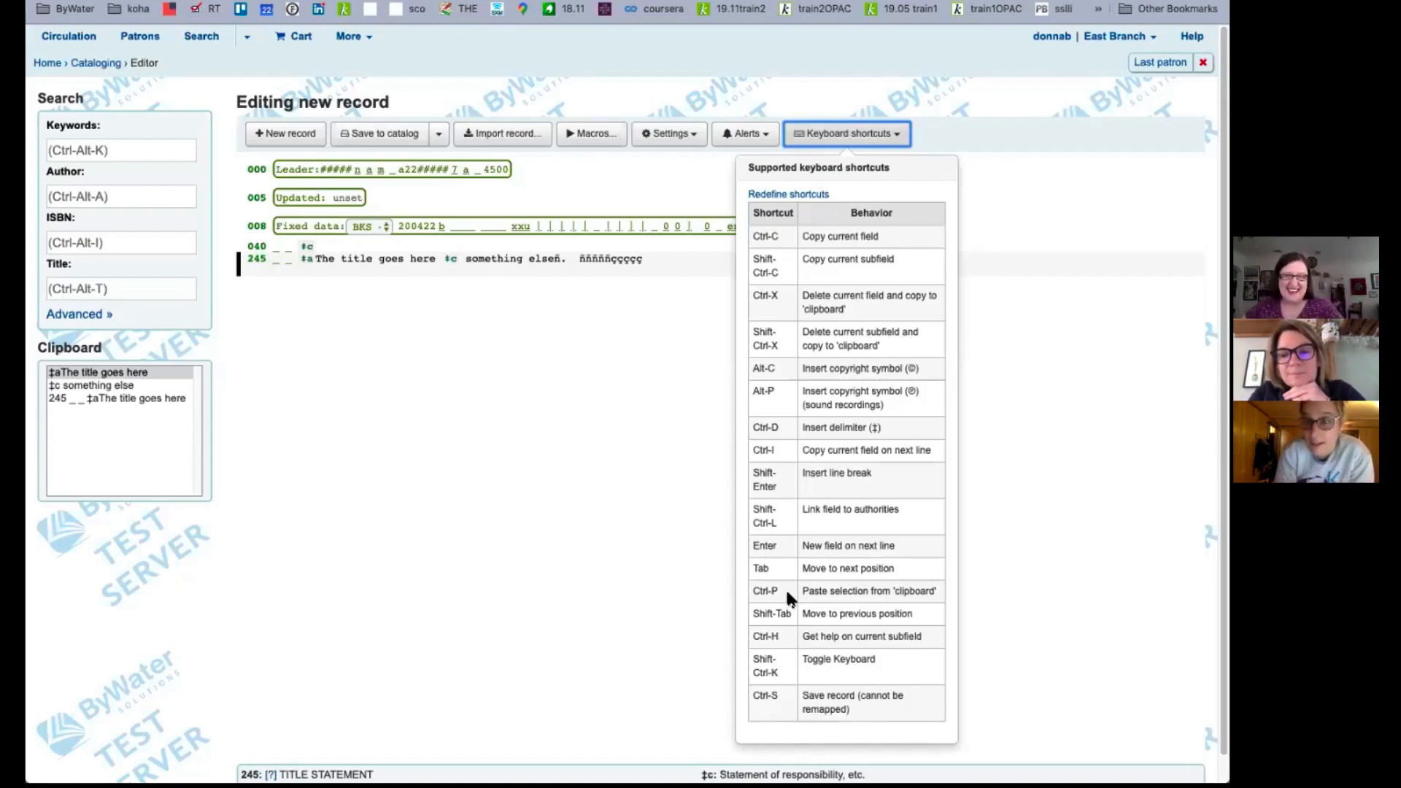
{"action": "mouse_move", "coordinate": [829, 146]}
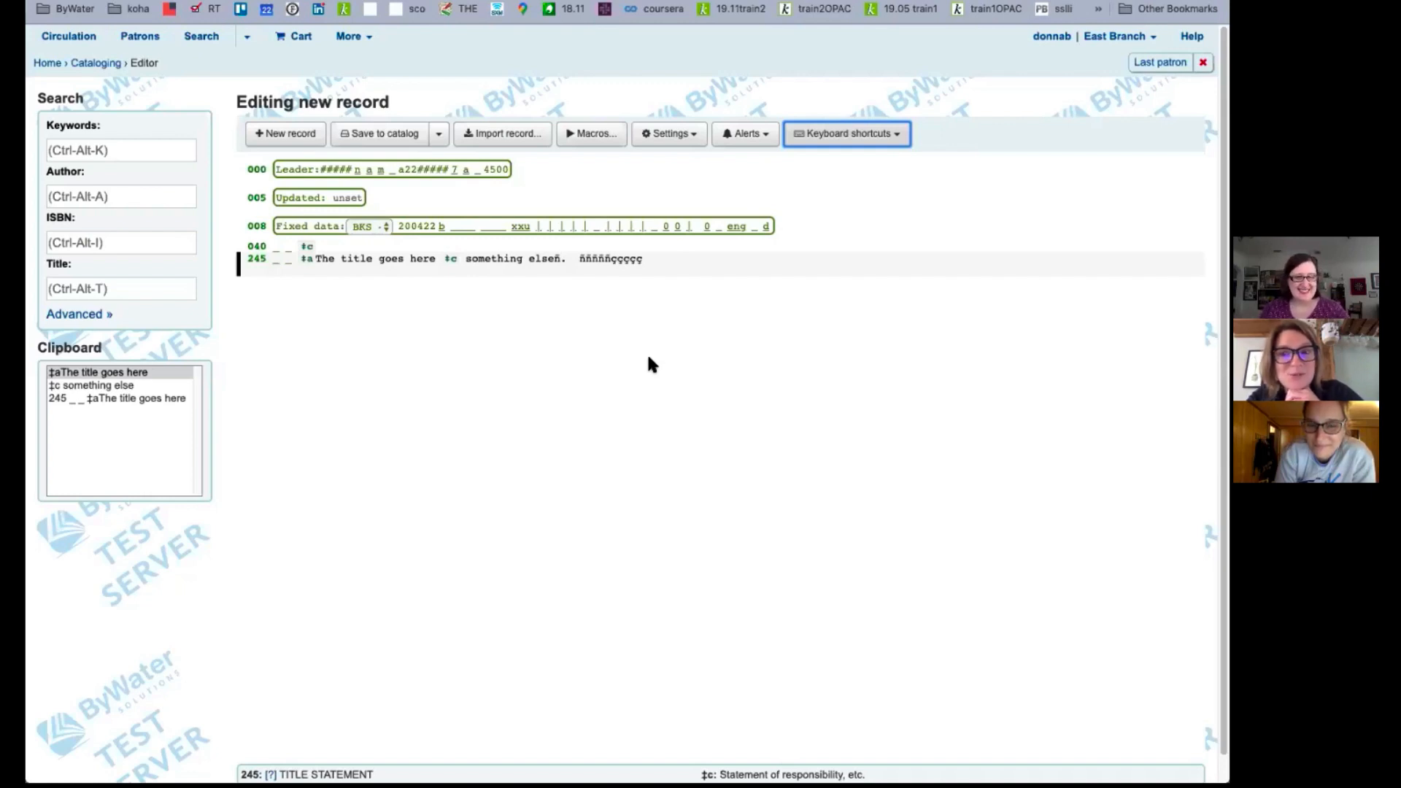
{"action": "mouse_move", "coordinate": [52, 342]}
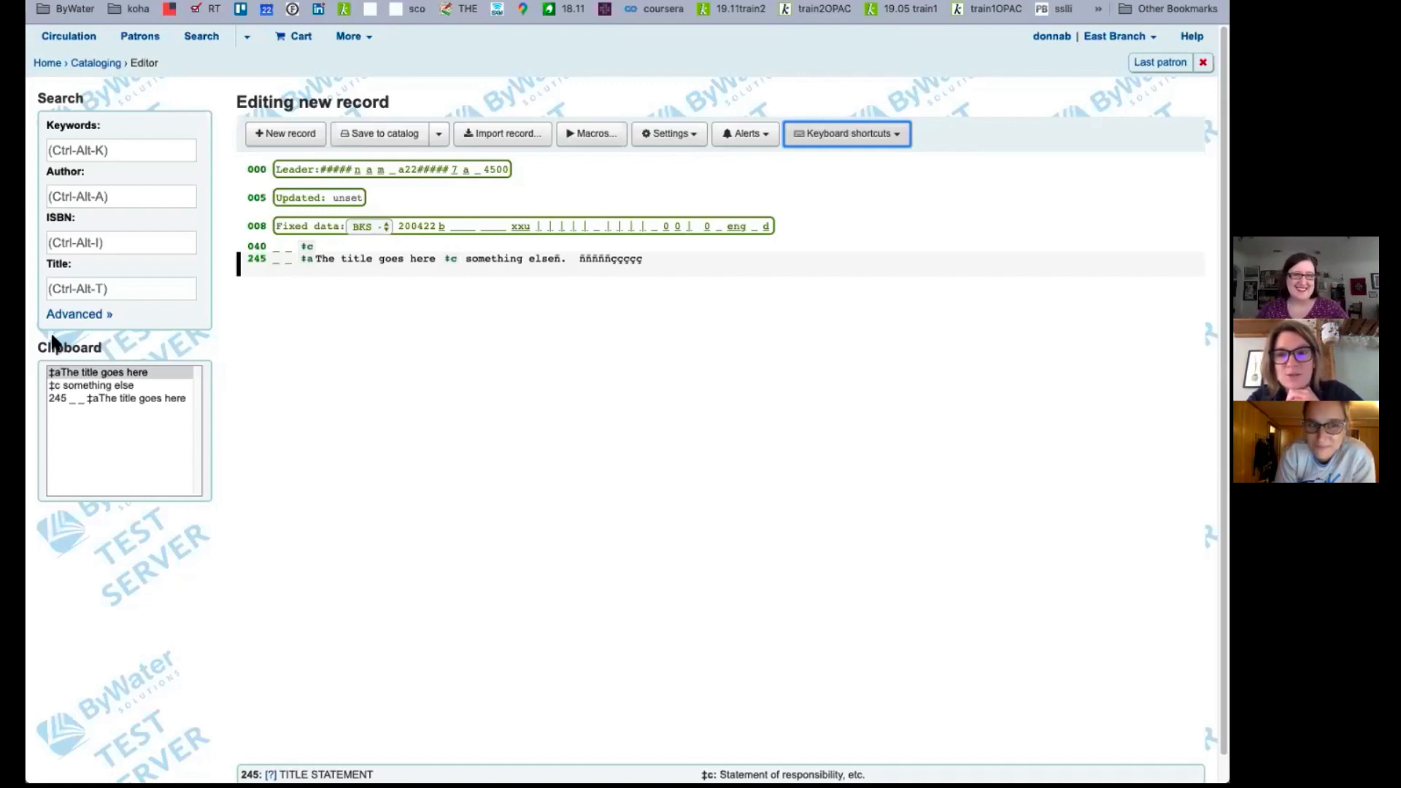